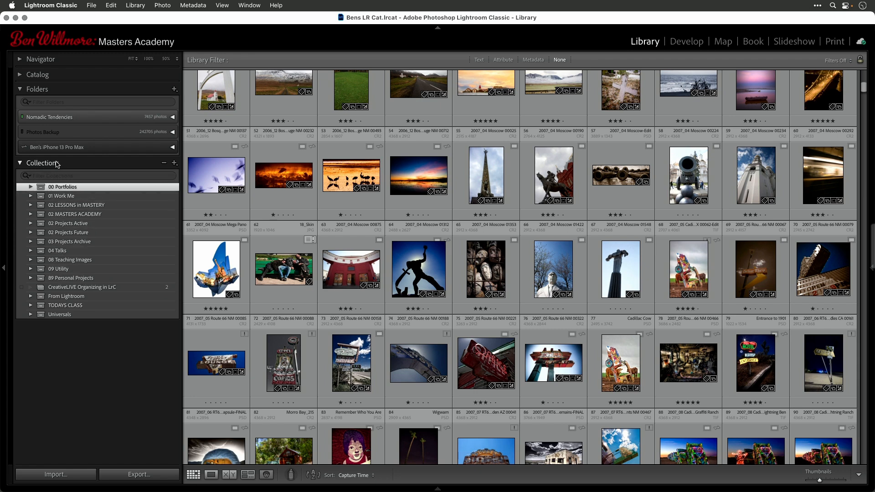
{"action": "mouse_move", "coordinate": [73, 170]}
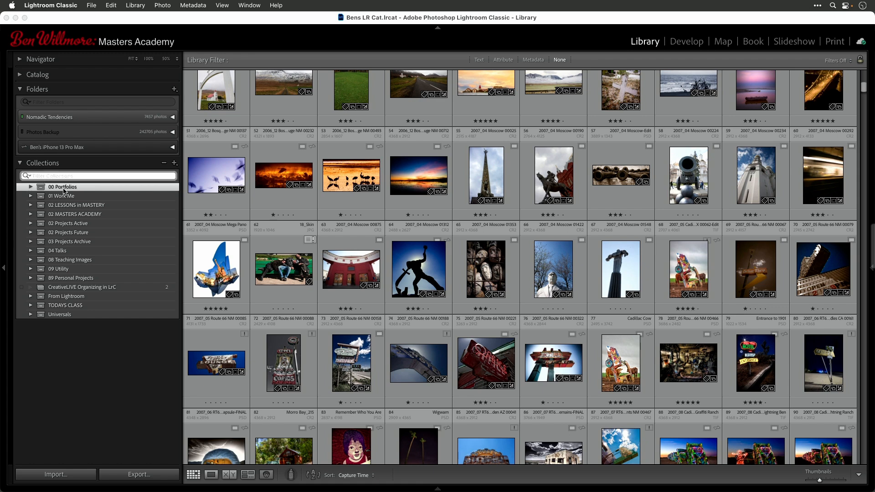
{"action": "mouse_move", "coordinate": [105, 142]}
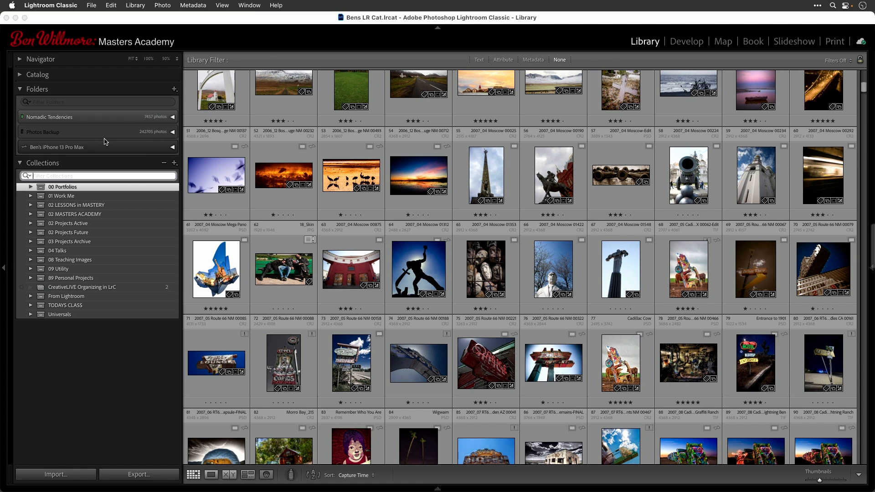
- Type 'you' and 't' into the collections panel to search collections
{"action": "type", "text": "you"}
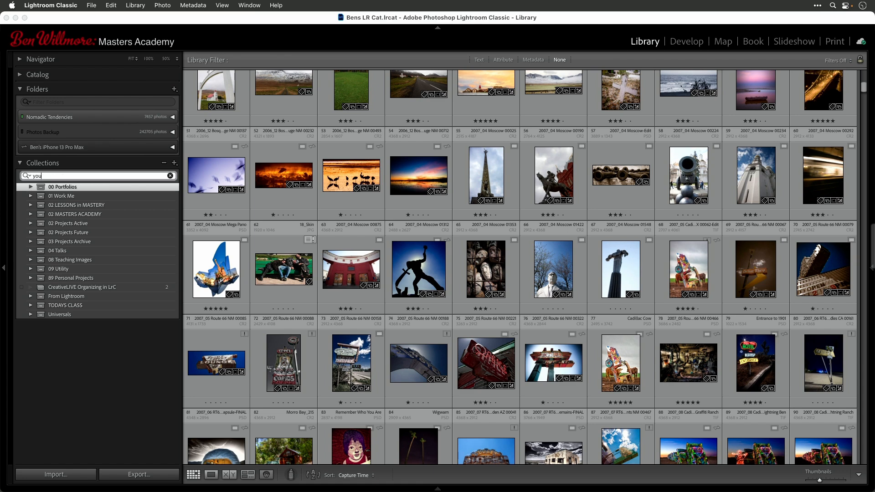
{"action": "type", "text": "t"}
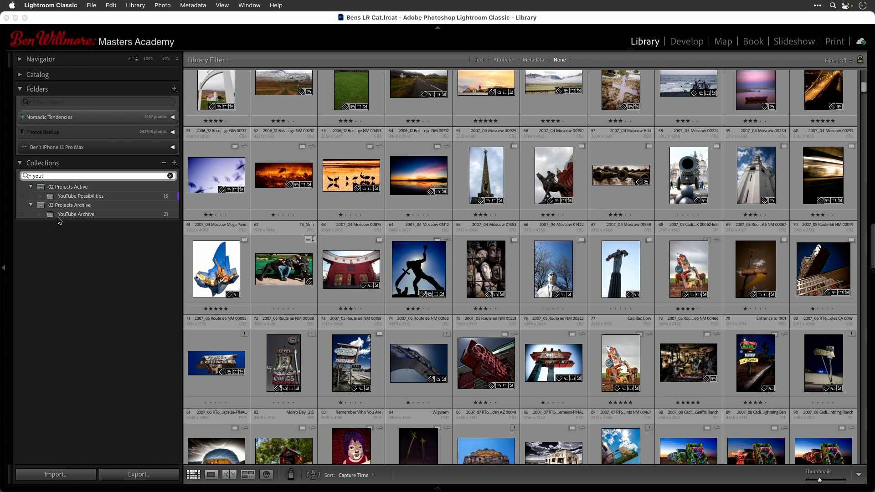
{"action": "mouse_move", "coordinate": [96, 221]}
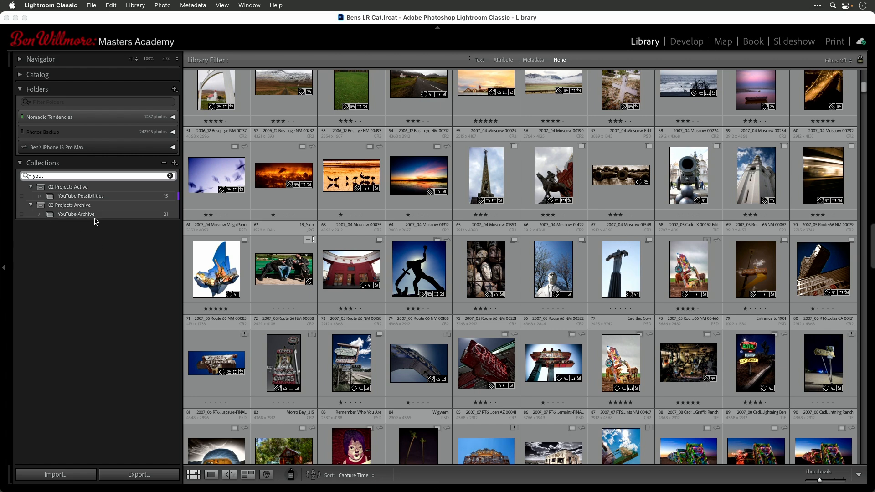
{"action": "mouse_move", "coordinate": [109, 223]}
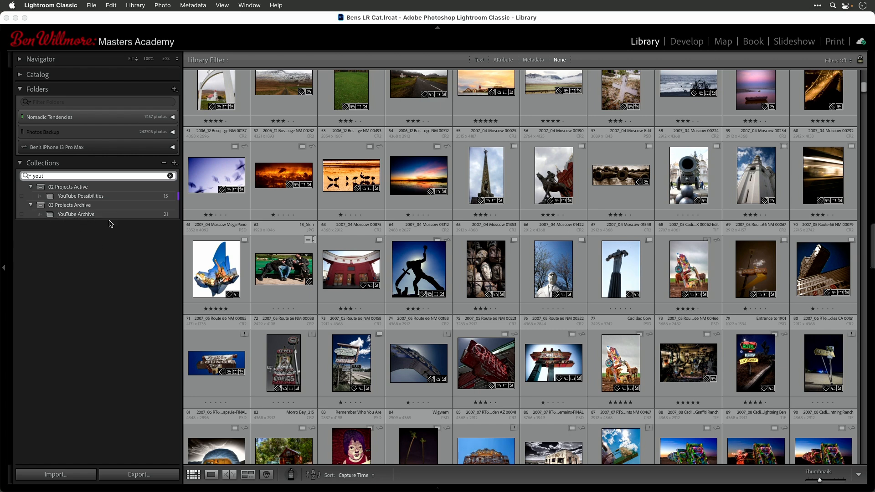
{"action": "left_click", "coordinate": [170, 175]}
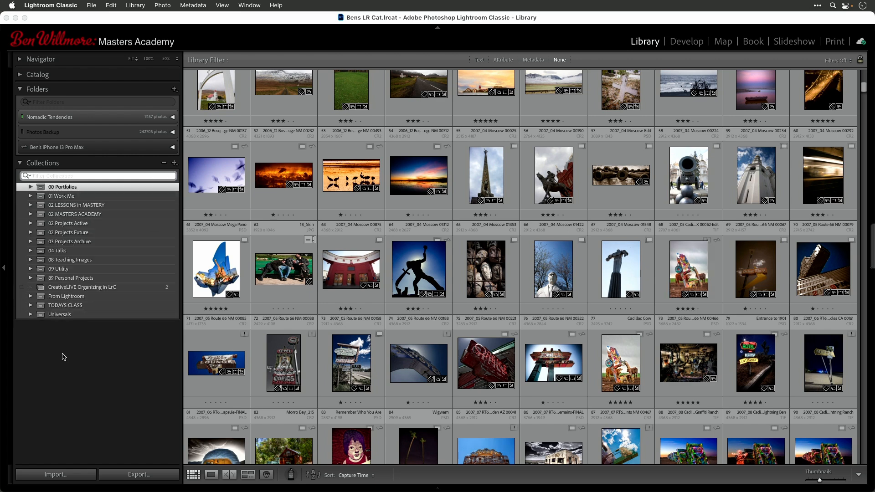
{"action": "mouse_move", "coordinate": [85, 253]}
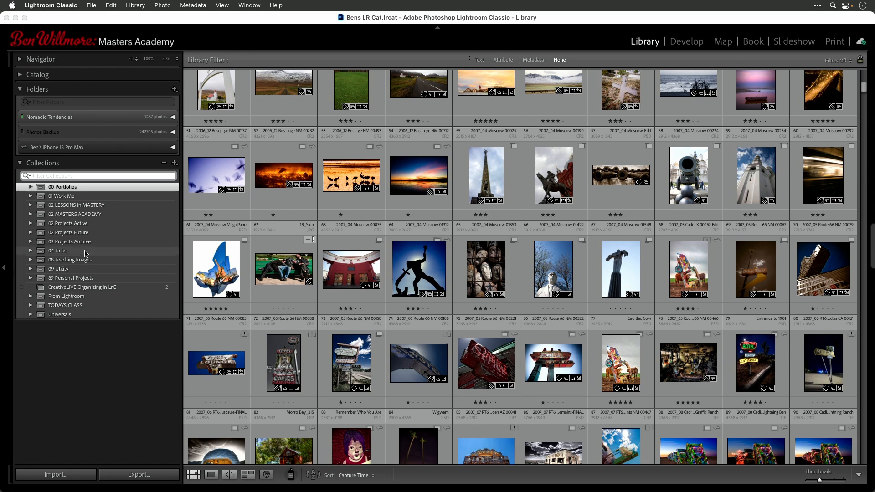
{"action": "left_click", "coordinate": [97, 175]}
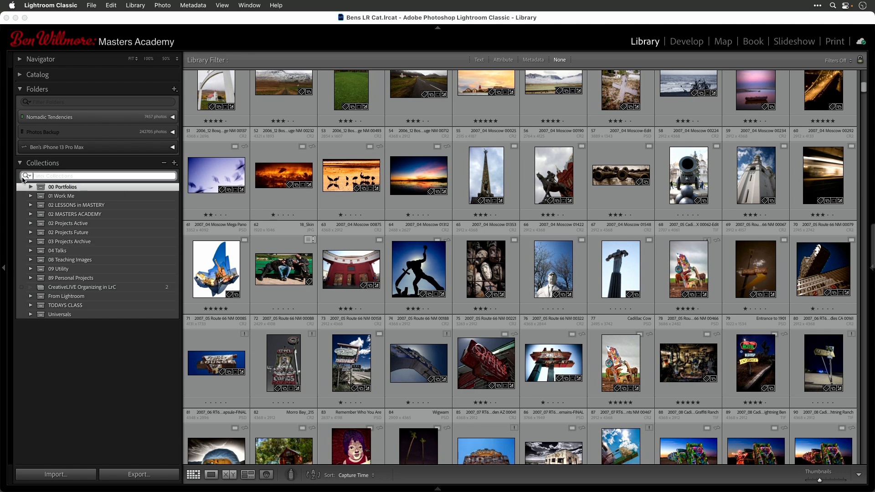
- Filter collections by the Talks color label and open D&B Portraits, then Depth Maps
{"action": "left_click", "coordinate": [27, 176]}
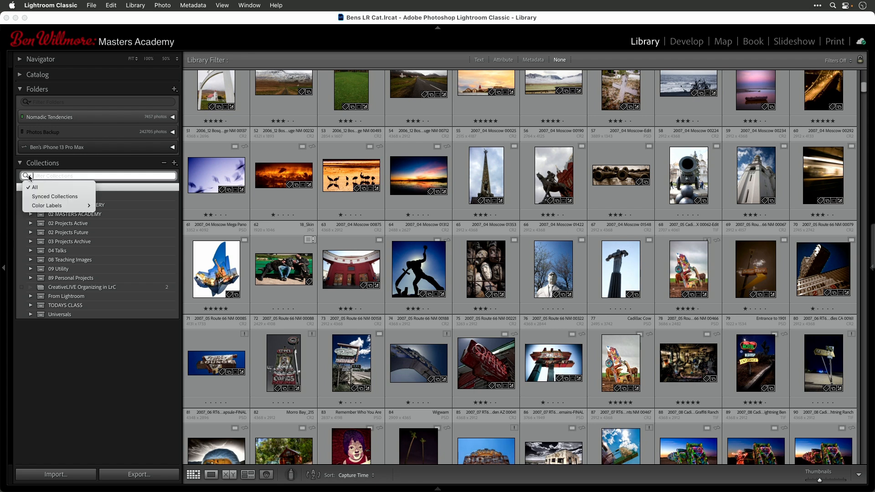
{"action": "left_click", "coordinate": [47, 205]}
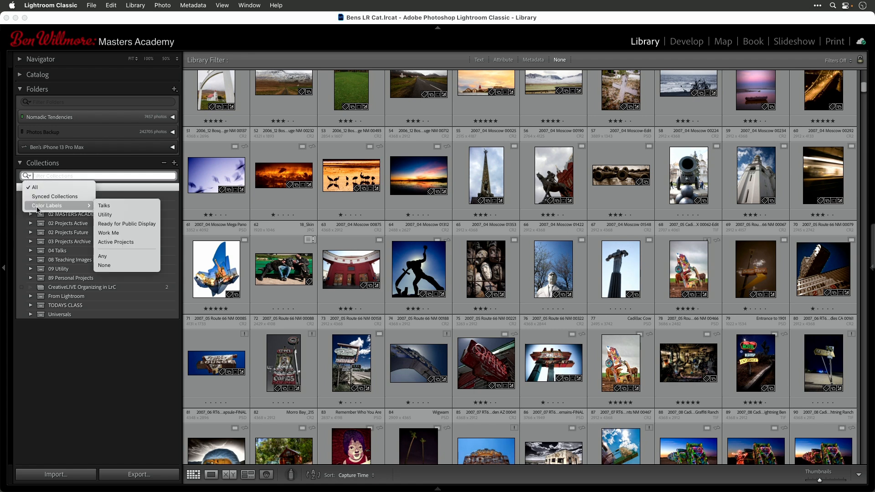
{"action": "mouse_move", "coordinate": [84, 208]}
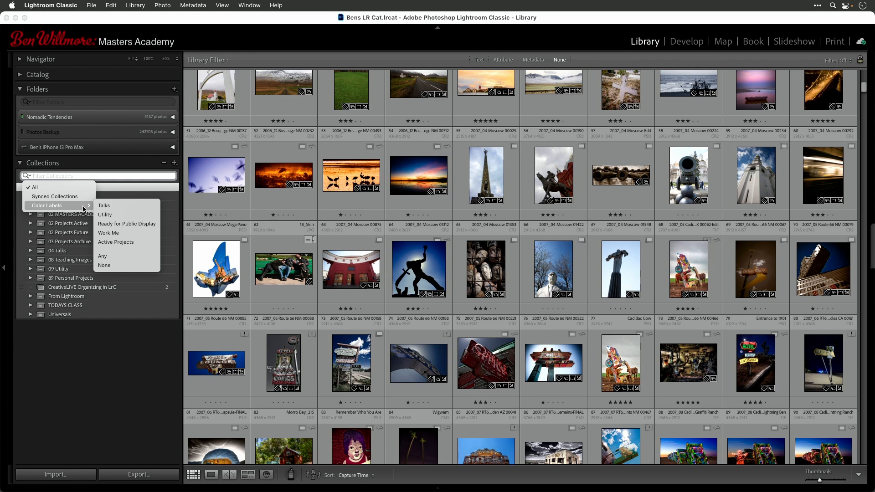
{"action": "mouse_move", "coordinate": [121, 246]}
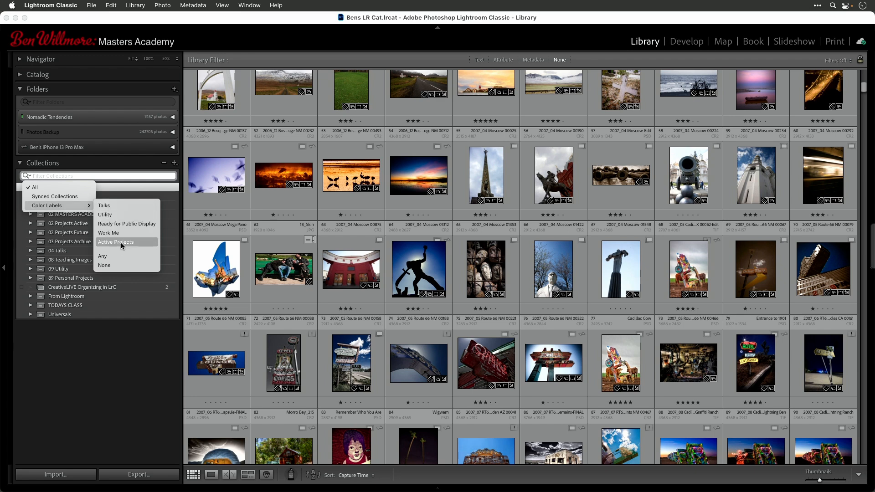
{"action": "mouse_move", "coordinate": [80, 209]}
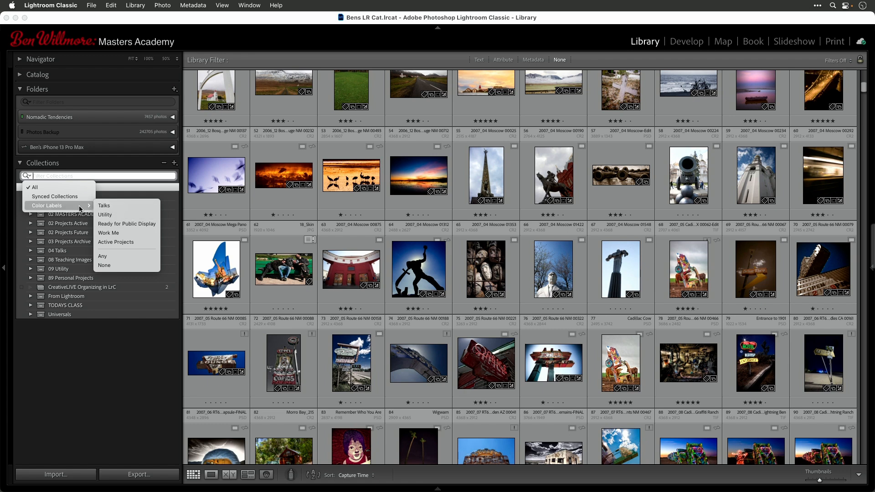
{"action": "mouse_move", "coordinate": [121, 206]}
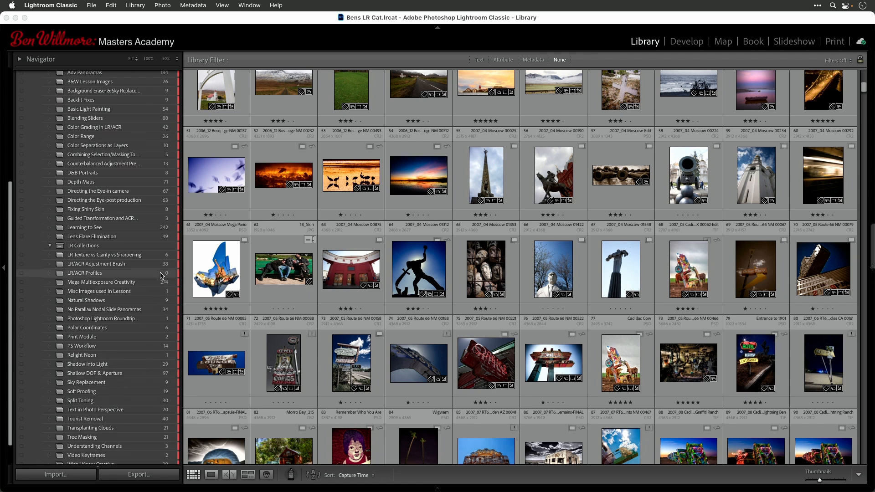
{"action": "left_click", "coordinate": [82, 173]}
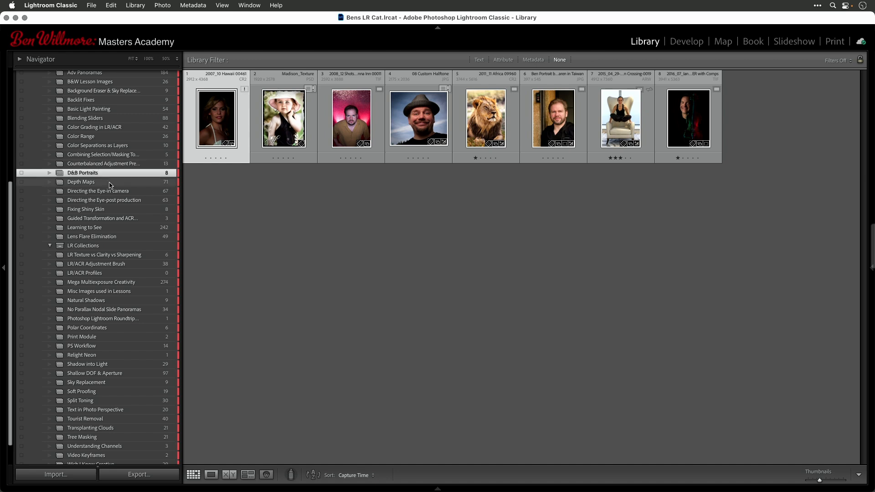
{"action": "left_click", "coordinate": [81, 182]}
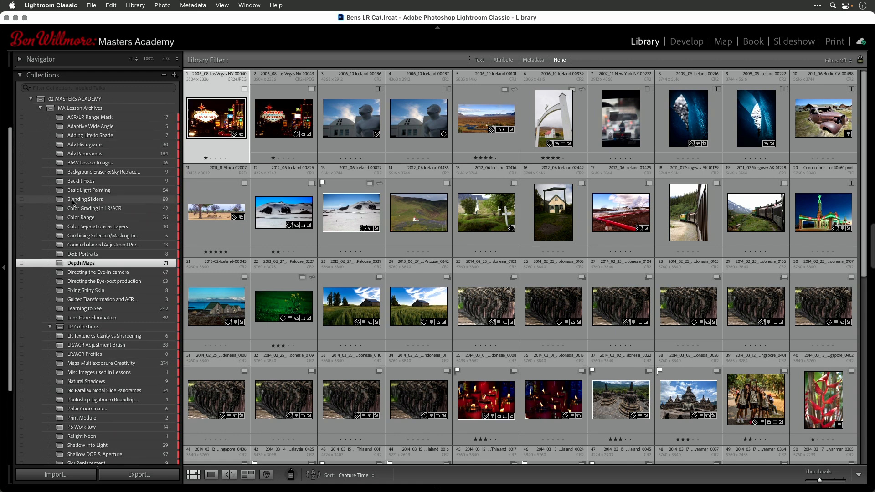
{"action": "mouse_move", "coordinate": [123, 227]}
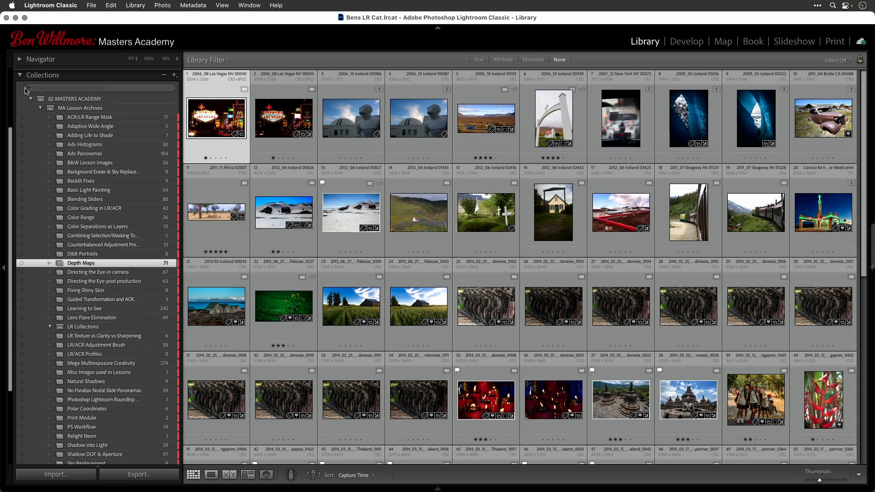
- Filter to Ready for Public Display collections and open Yoga Best Of, Safari, then Morocco
{"action": "left_click", "coordinate": [26, 89]}
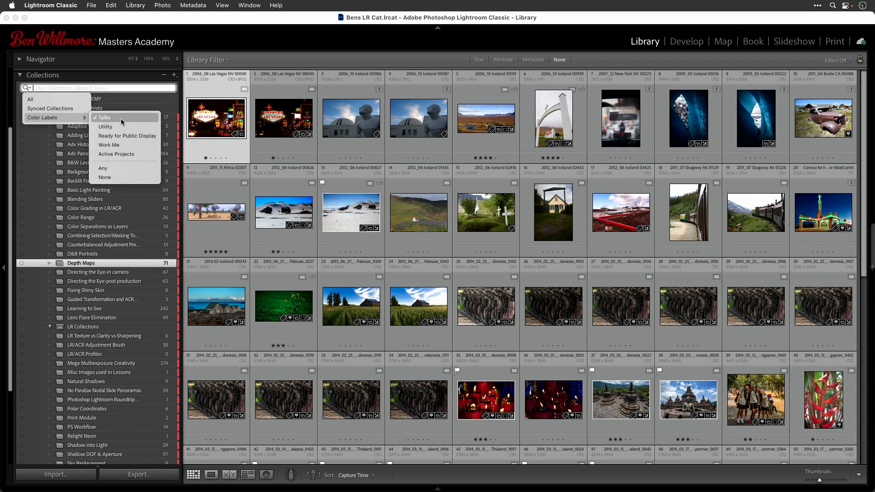
{"action": "mouse_move", "coordinate": [119, 137]}
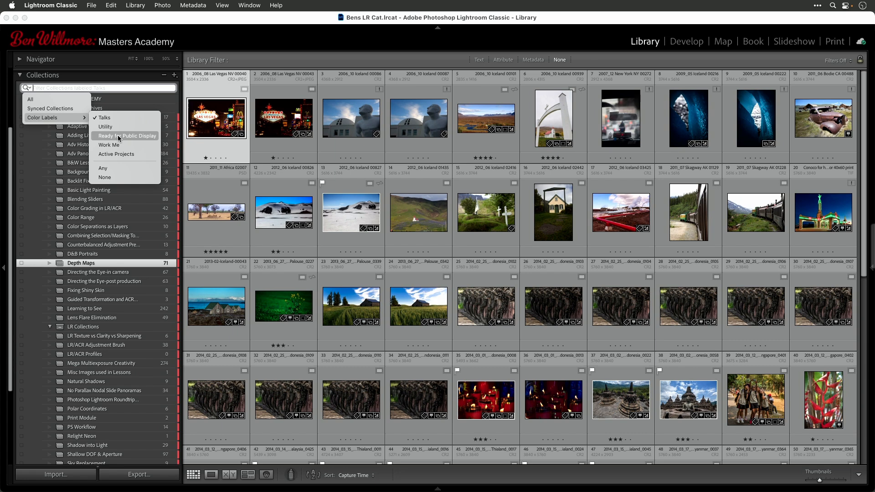
{"action": "left_click", "coordinate": [128, 136]}
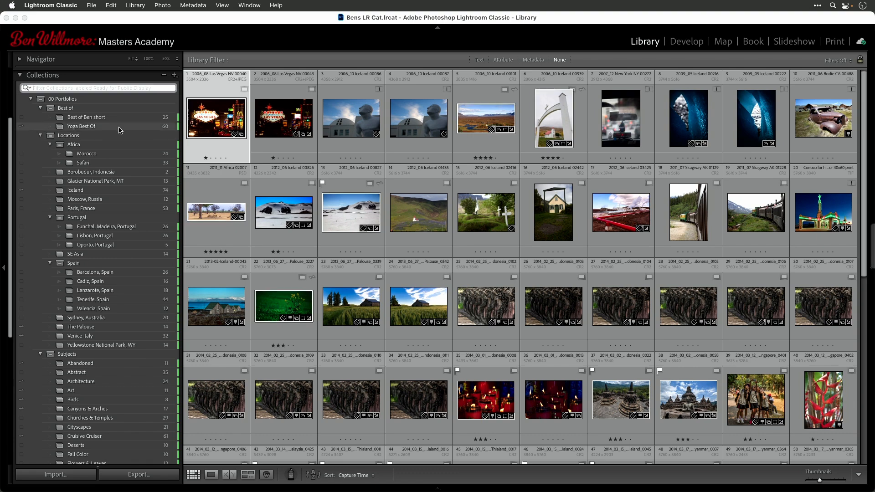
{"action": "left_click", "coordinate": [81, 127]}
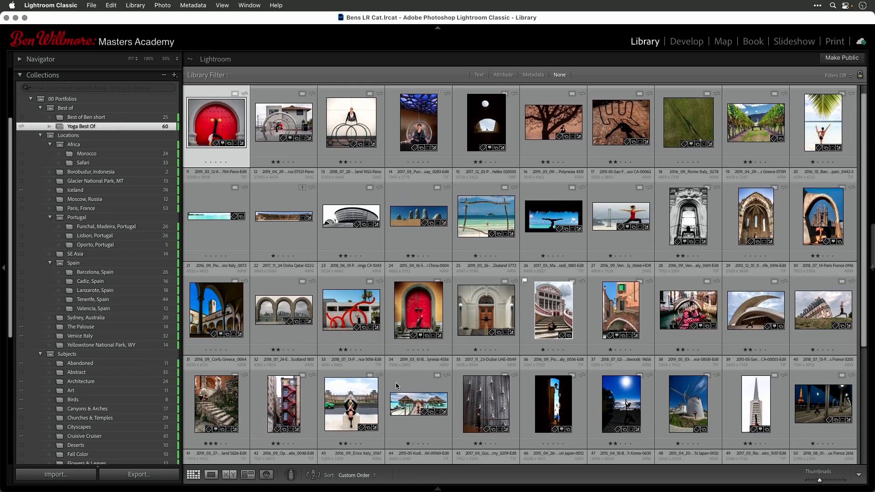
{"action": "scroll", "scroll_direction": "down", "scroll_amount": 3}
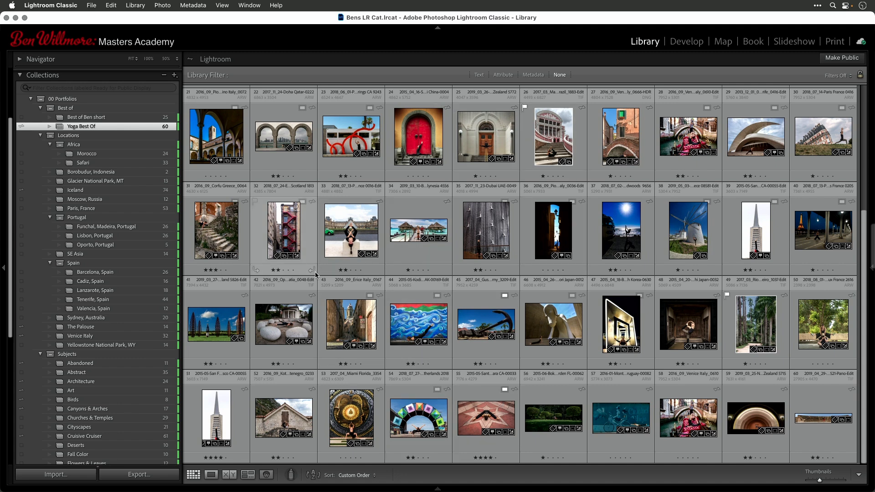
{"action": "mouse_move", "coordinate": [89, 147]}
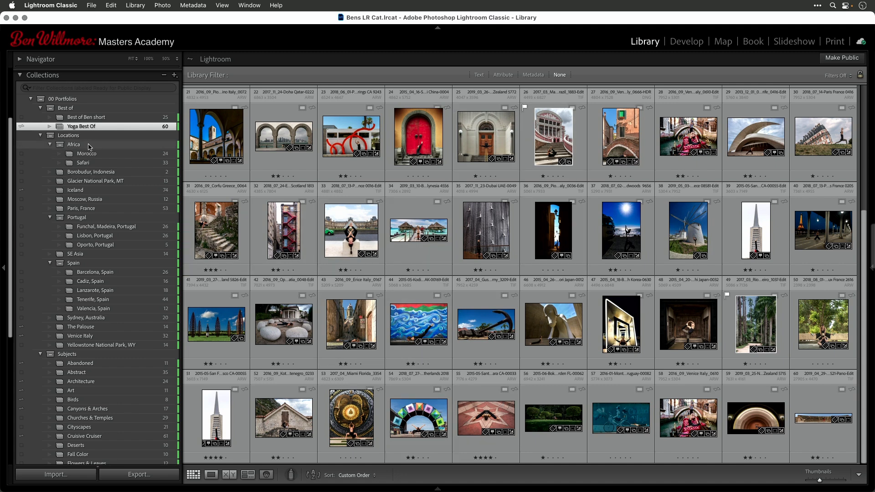
{"action": "left_click", "coordinate": [83, 163]}
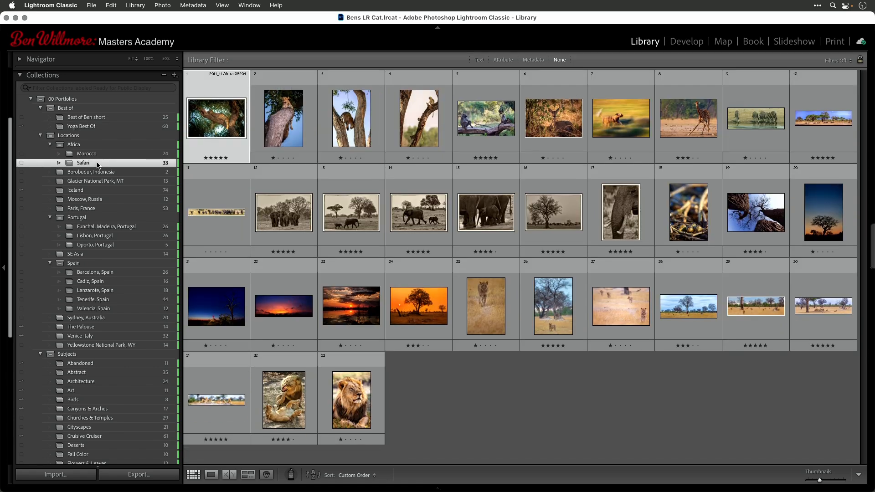
{"action": "left_click", "coordinate": [86, 154]}
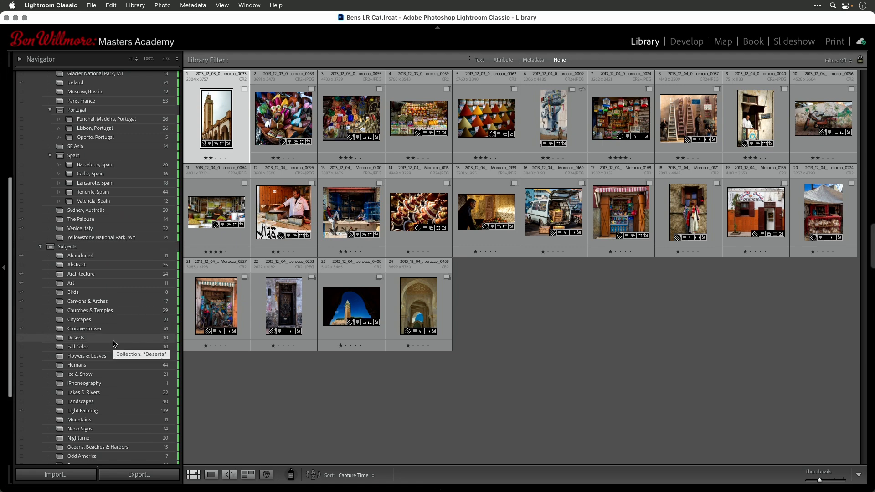
{"action": "mouse_move", "coordinate": [117, 316]}
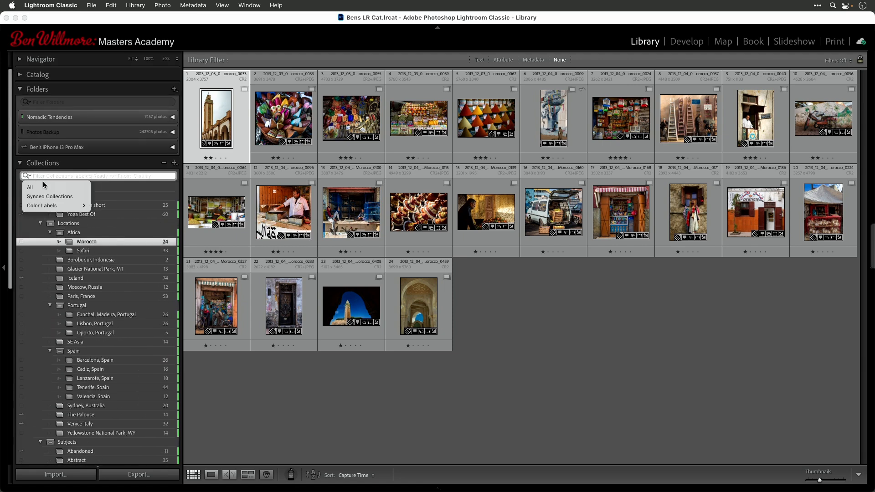
{"action": "left_click", "coordinate": [42, 206]}
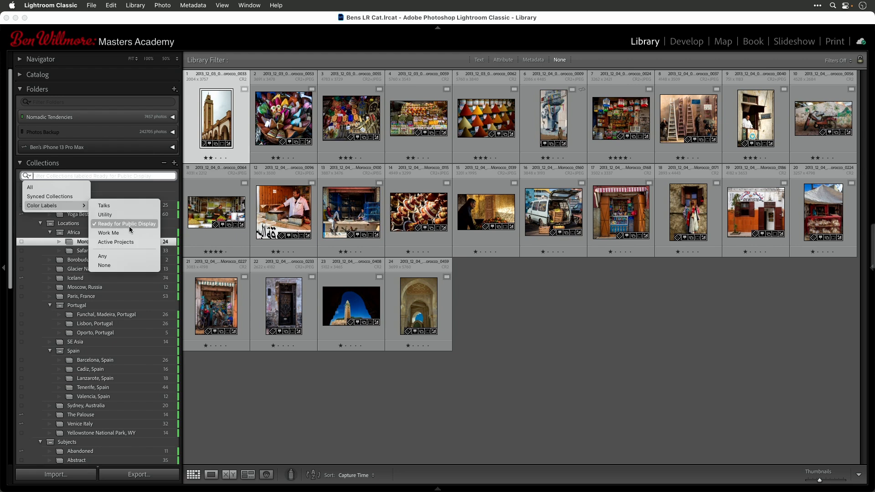
{"action": "mouse_move", "coordinate": [119, 215]}
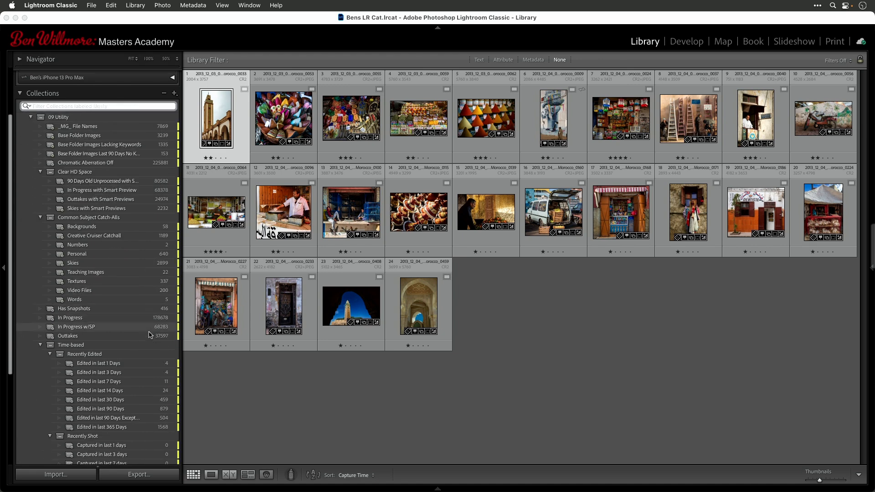
{"action": "scroll", "scroll_direction": "down", "scroll_amount": 3}
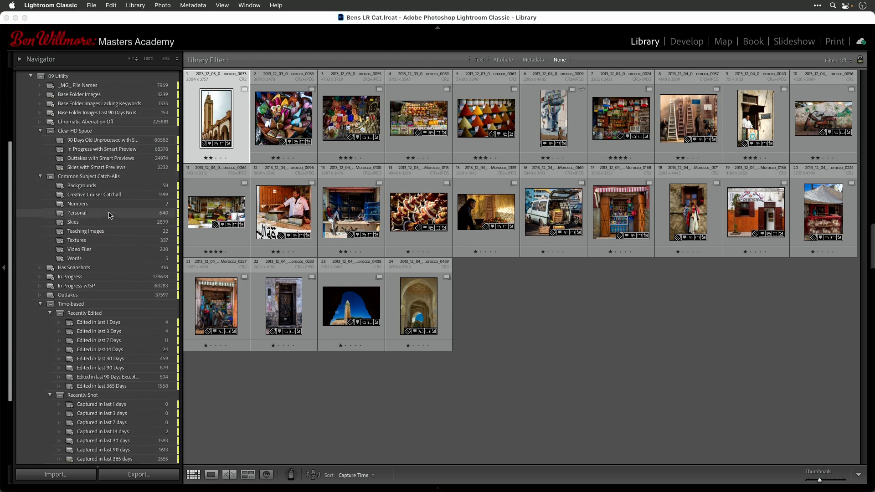
{"action": "scroll", "scroll_direction": "down", "scroll_amount": 3}
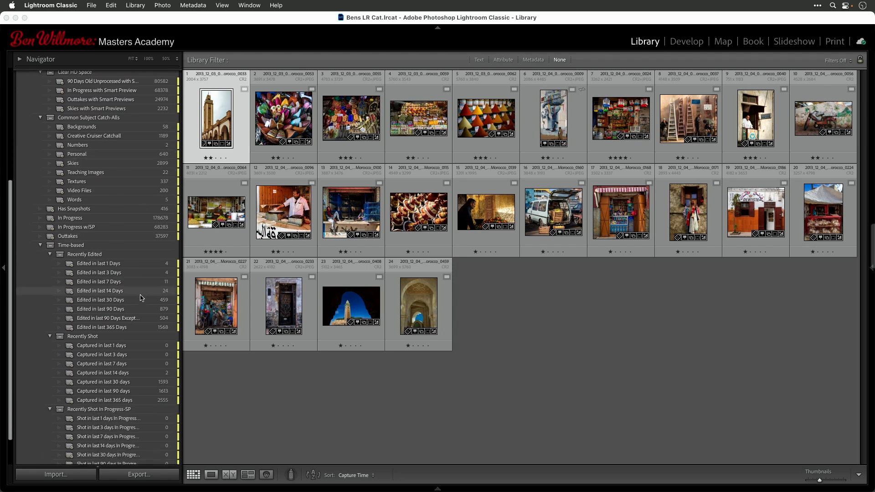
{"action": "scroll", "scroll_direction": "down", "scroll_amount": 3}
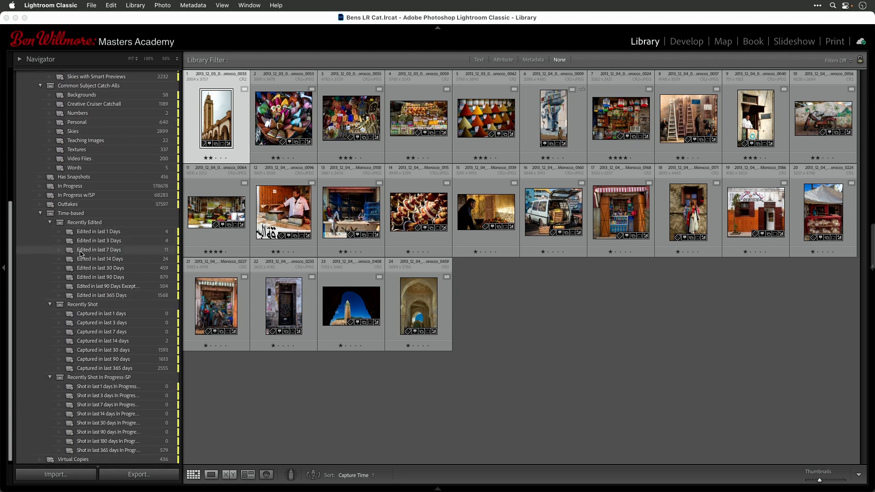
{"action": "mouse_move", "coordinate": [117, 243]}
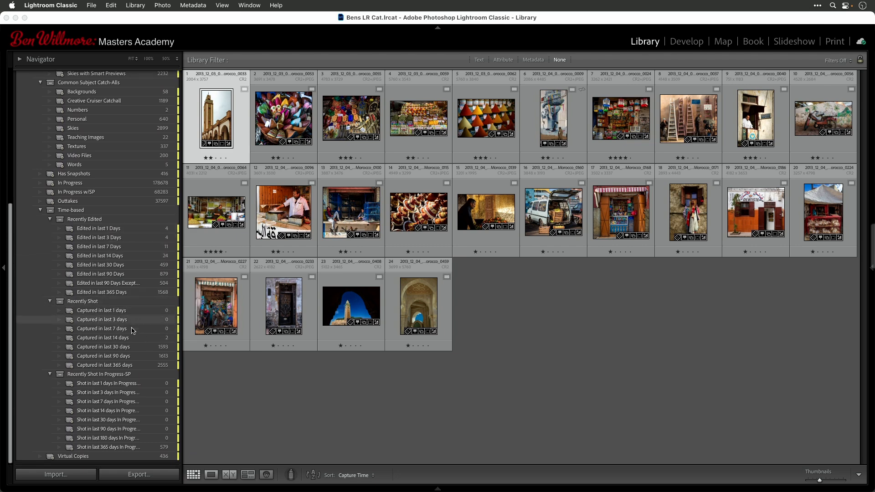
{"action": "mouse_move", "coordinate": [132, 333]}
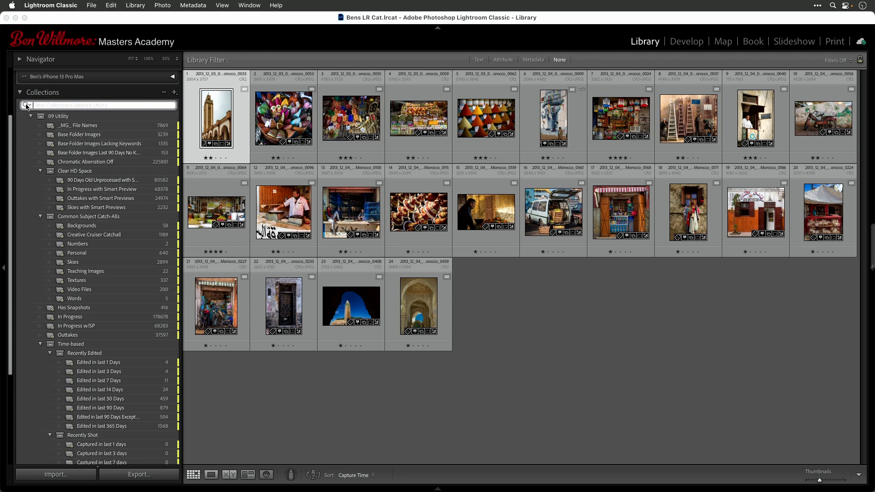
- Filter collections to the Work Me label and open 01 Yoga to process w/SP
{"action": "left_click", "coordinate": [27, 106]}
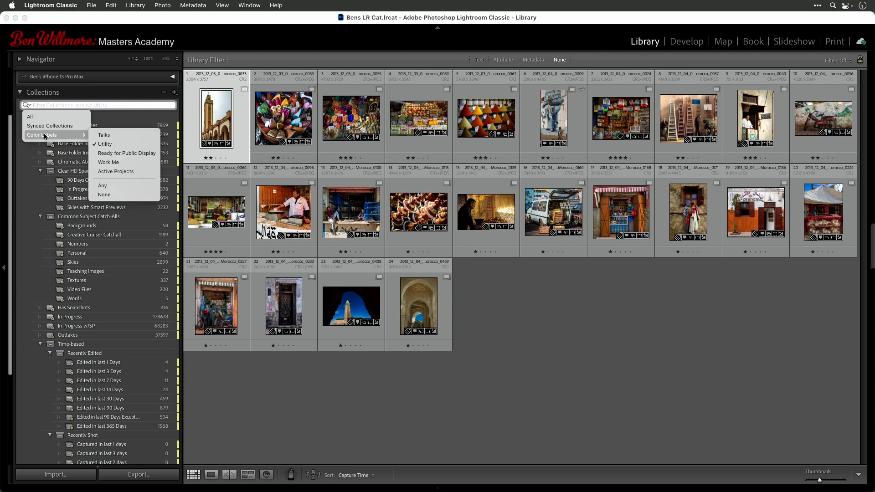
{"action": "mouse_move", "coordinate": [109, 162]}
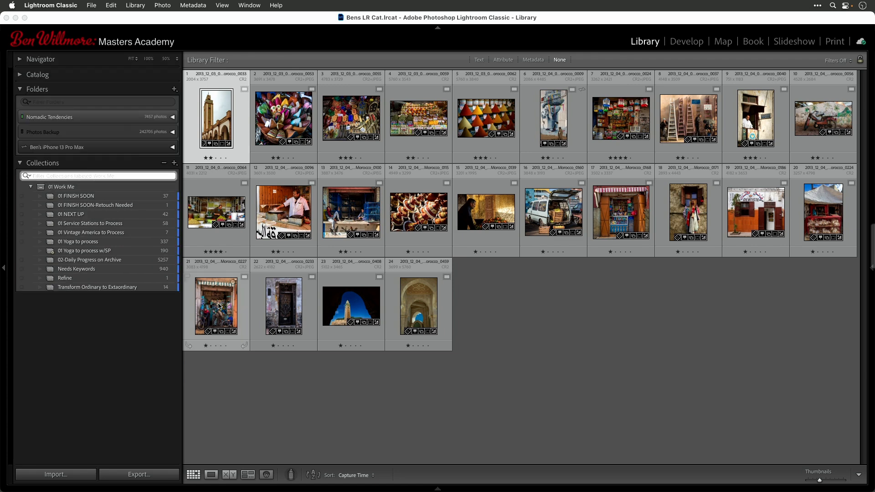
{"action": "mouse_move", "coordinate": [98, 208]}
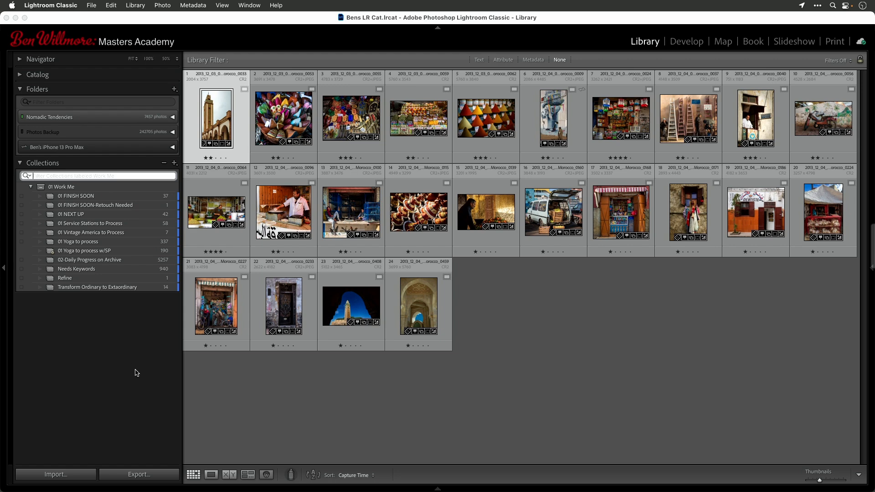
{"action": "mouse_move", "coordinate": [121, 352]}
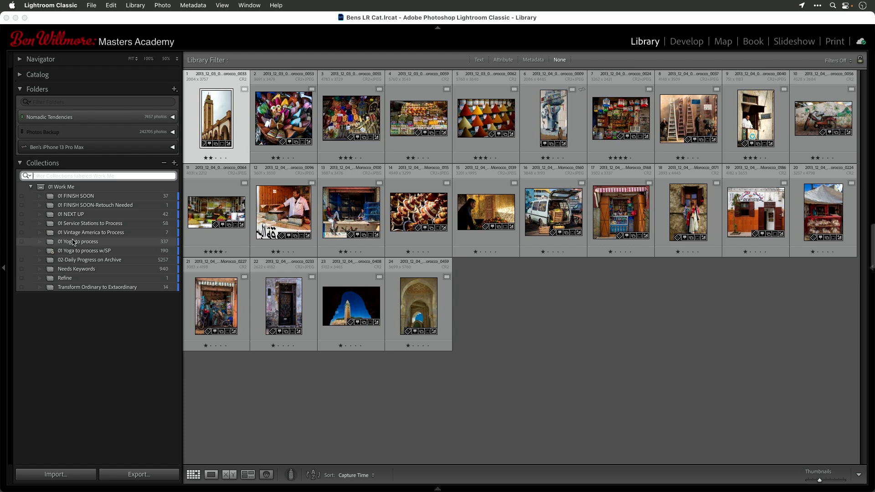
{"action": "mouse_move", "coordinate": [68, 245]}
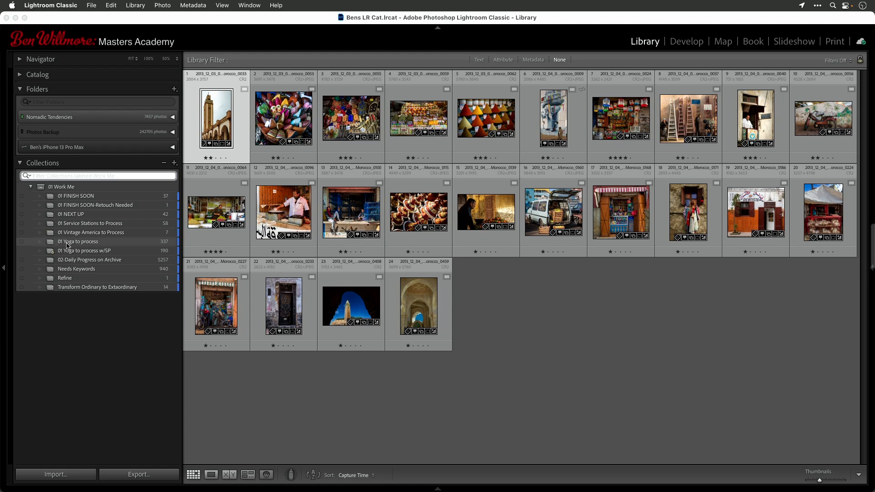
{"action": "left_click", "coordinate": [78, 241]}
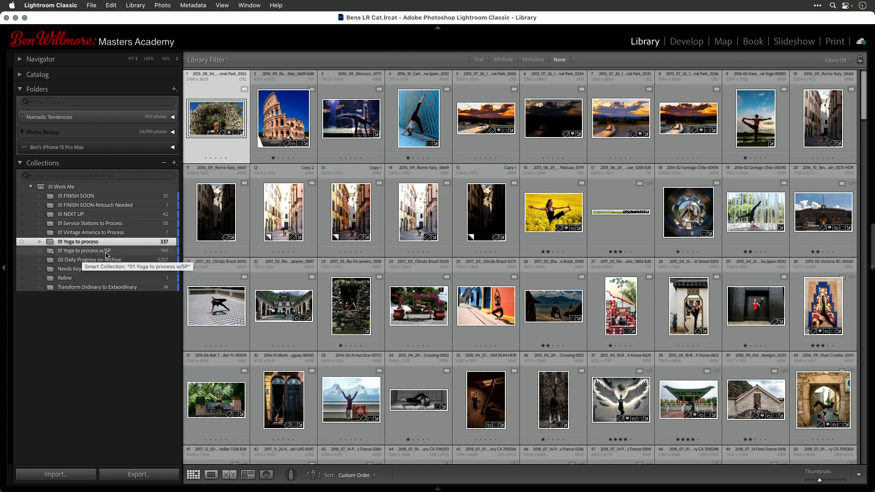
{"action": "mouse_move", "coordinate": [93, 254]}
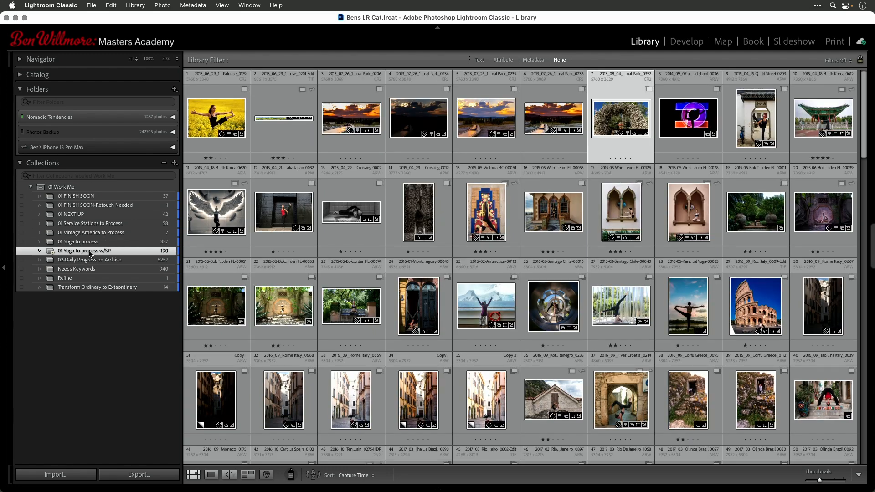
{"action": "mouse_move", "coordinate": [119, 254]}
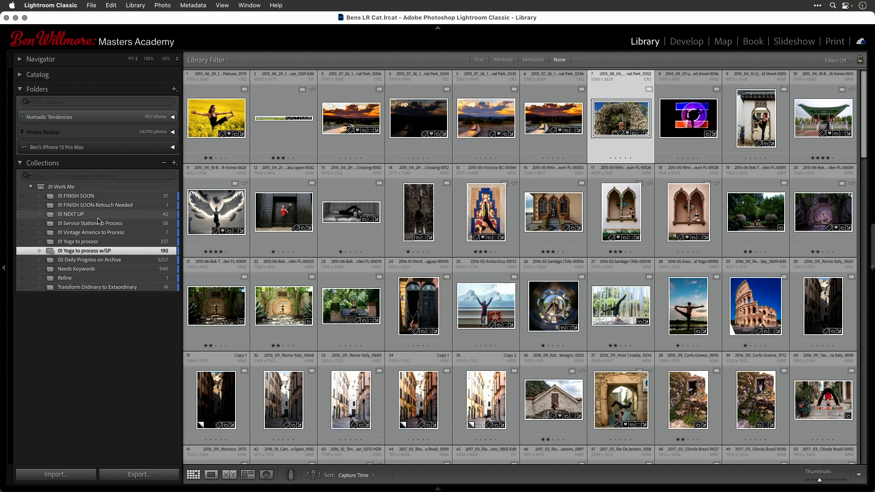
{"action": "mouse_move", "coordinate": [103, 226]}
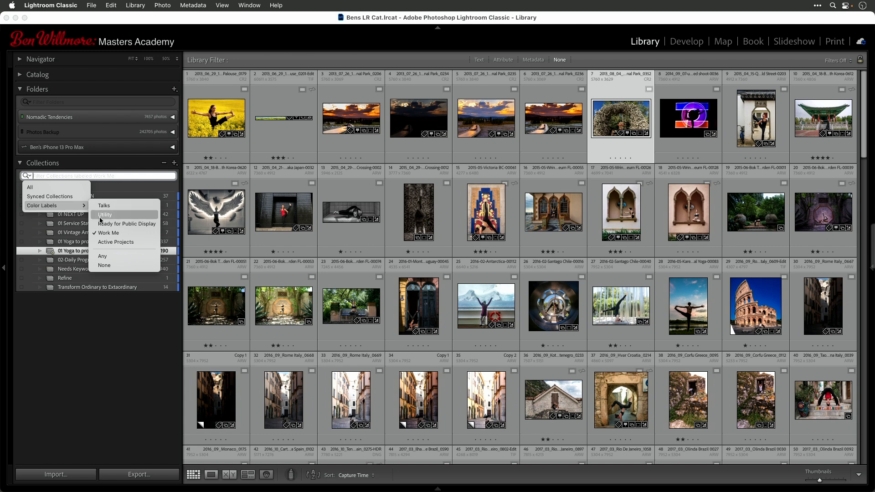
{"action": "mouse_move", "coordinate": [110, 206]}
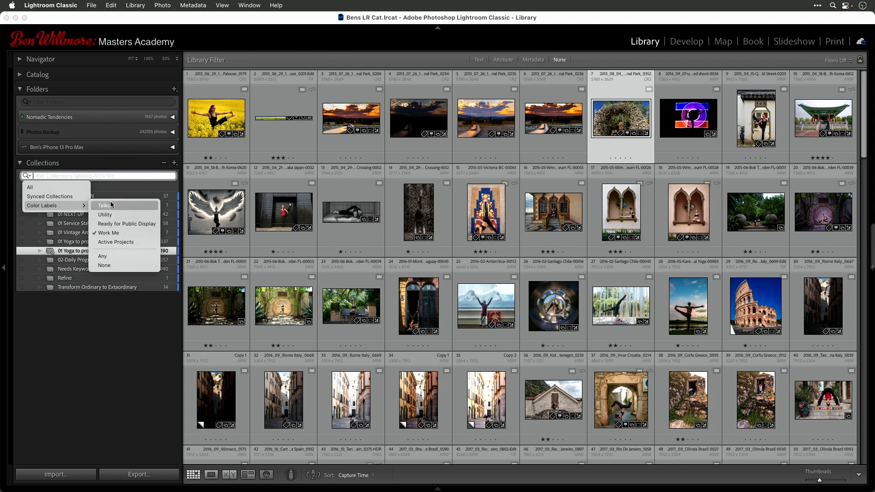
{"action": "mouse_move", "coordinate": [104, 266]}
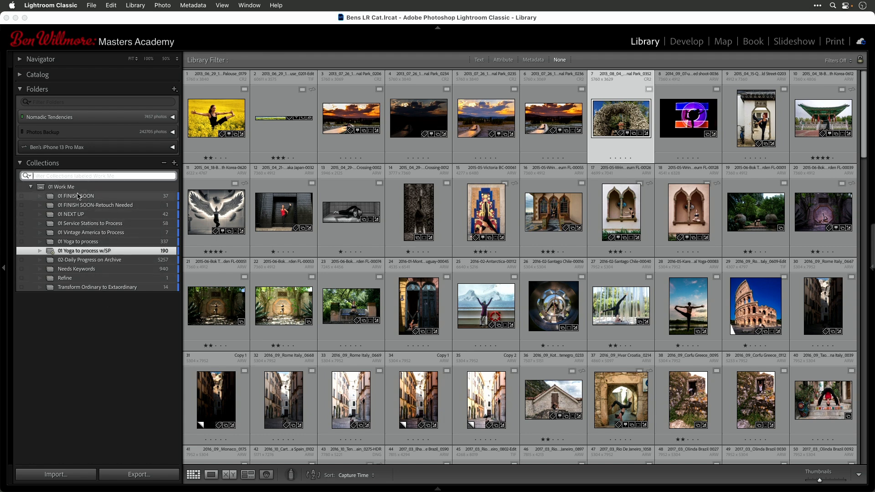
{"action": "mouse_move", "coordinate": [71, 191]}
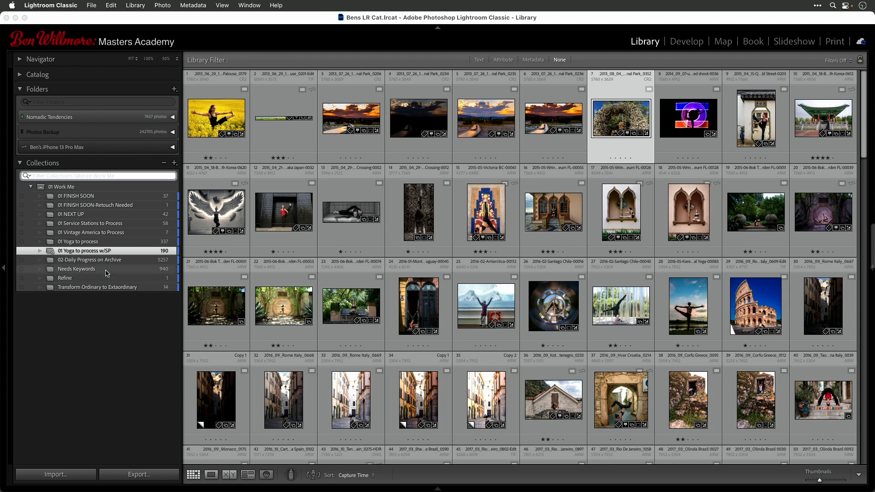
{"action": "right_click", "coordinate": [84, 251]}
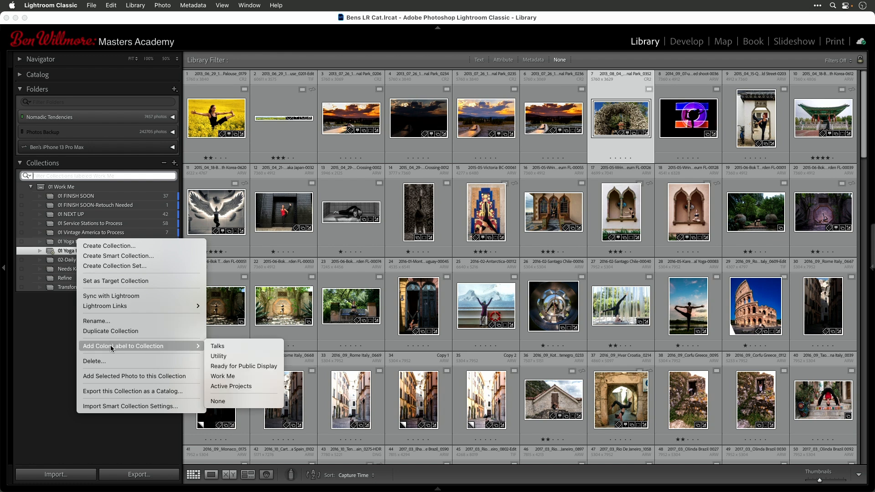
{"action": "mouse_move", "coordinate": [230, 386]}
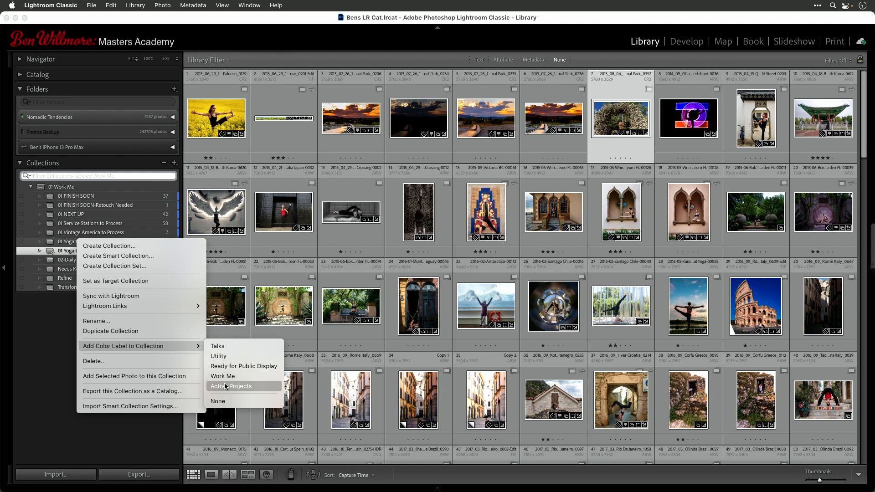
{"action": "mouse_move", "coordinate": [229, 390]}
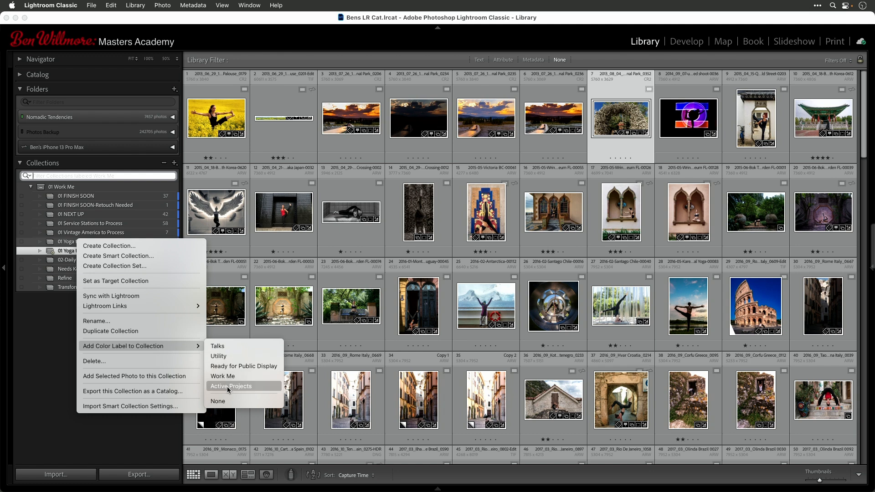
{"action": "mouse_move", "coordinate": [229, 376]}
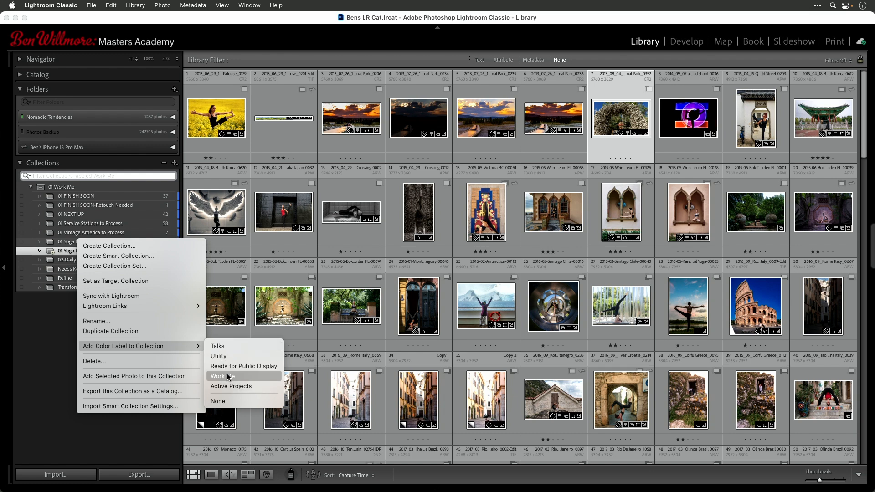
{"action": "mouse_move", "coordinate": [227, 348]}
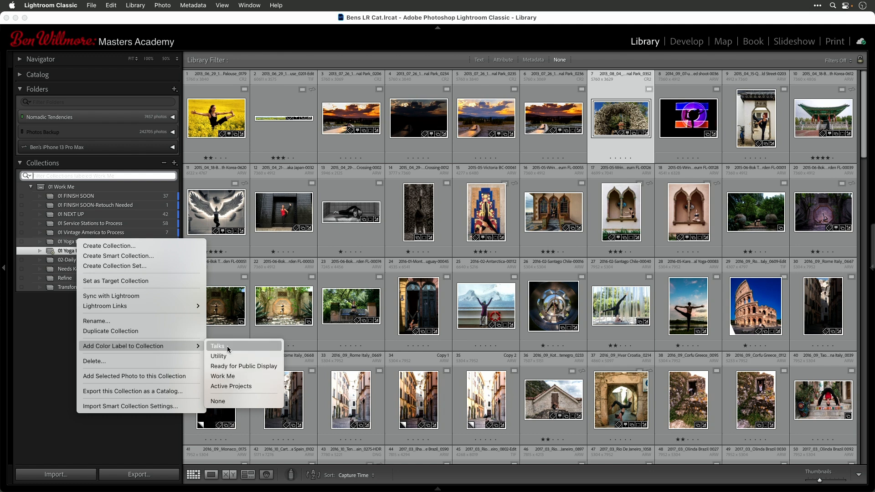
{"action": "mouse_move", "coordinate": [231, 386]}
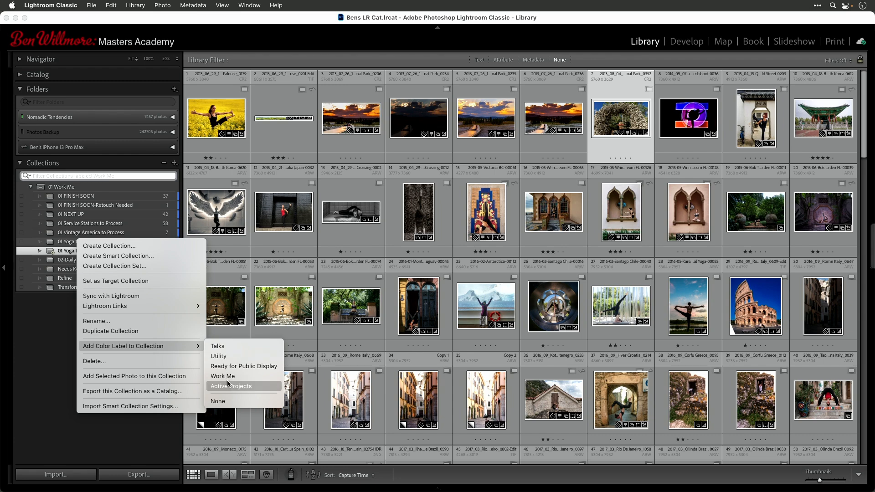
{"action": "mouse_move", "coordinate": [221, 388]}
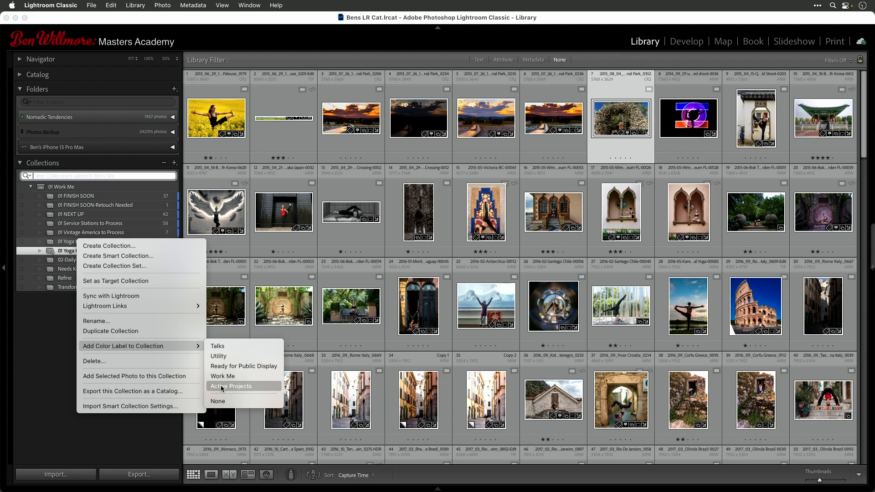
{"action": "left_click", "coordinate": [231, 386]}
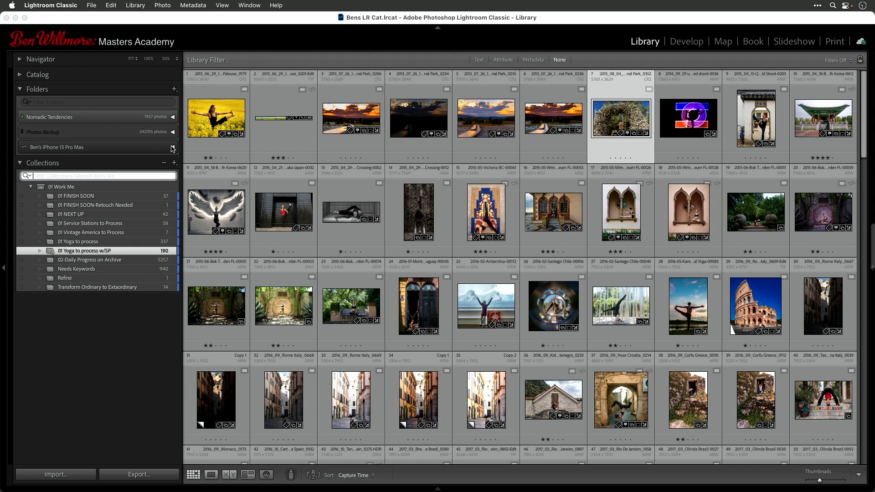
- Open the Metadata menu to reach the Color Label Set choices, with Bens Master Setup active
{"action": "left_click", "coordinate": [192, 5]}
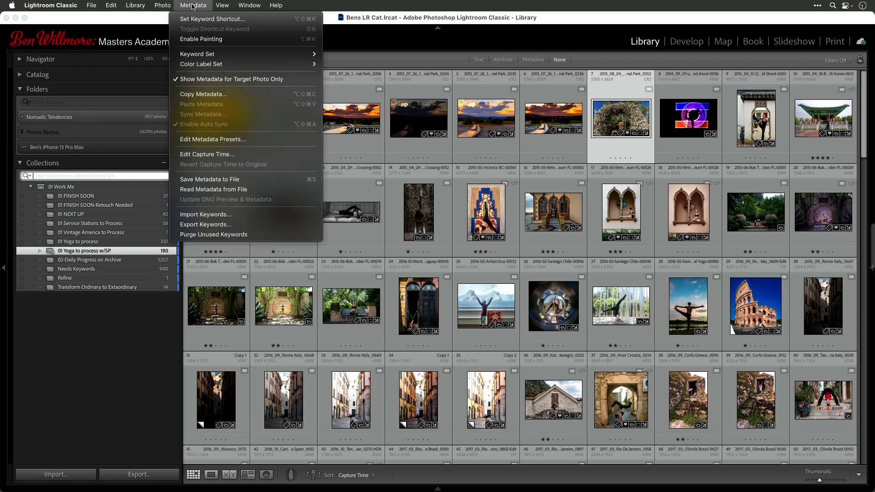
{"action": "mouse_move", "coordinate": [201, 64]}
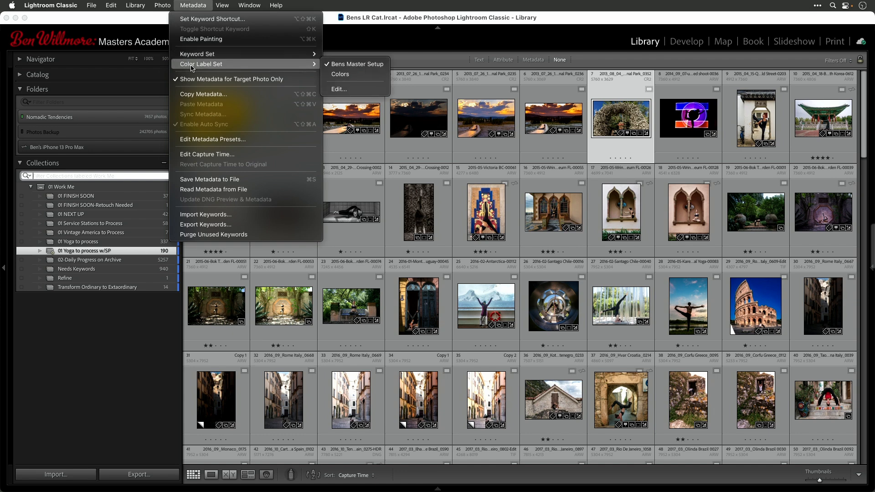
{"action": "mouse_move", "coordinate": [365, 80]}
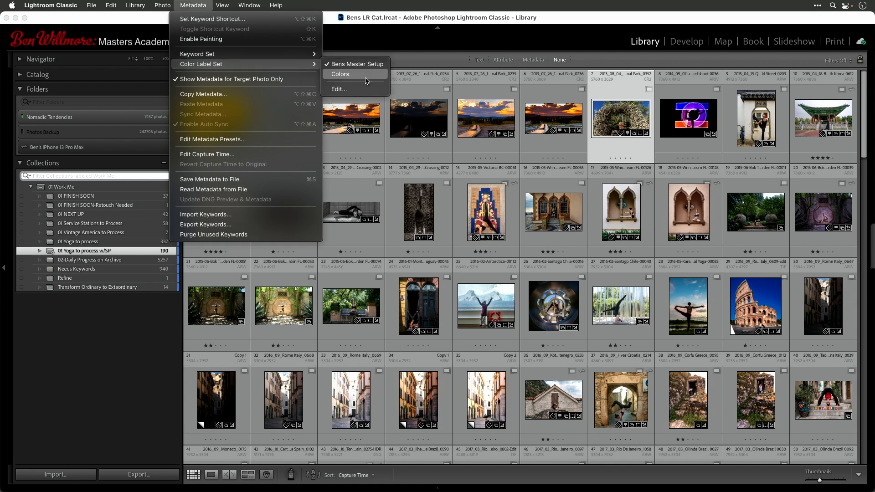
{"action": "mouse_move", "coordinate": [358, 91]}
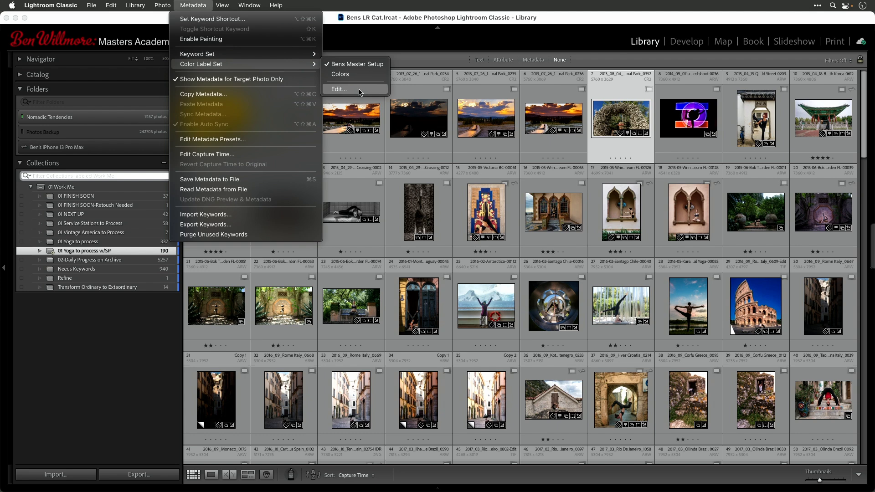
- Edit the Bens Master Setup color label set and view its folder label names
{"action": "left_click", "coordinate": [339, 88]}
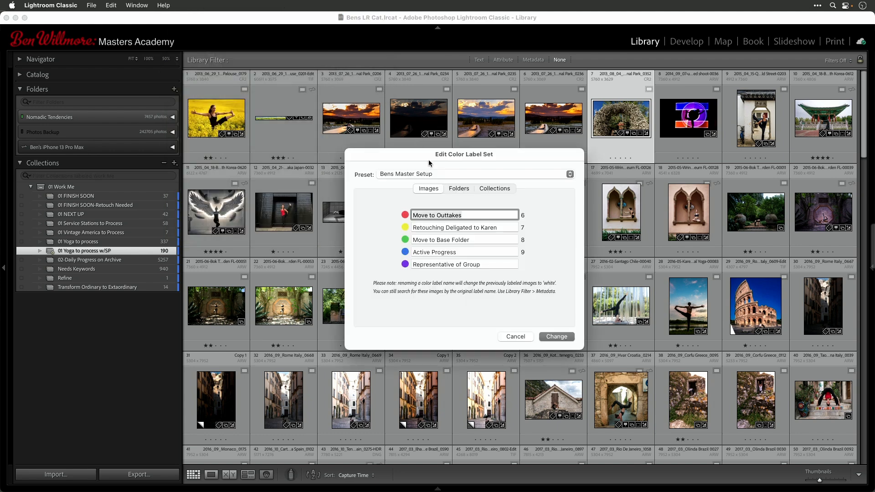
{"action": "mouse_move", "coordinate": [440, 204]}
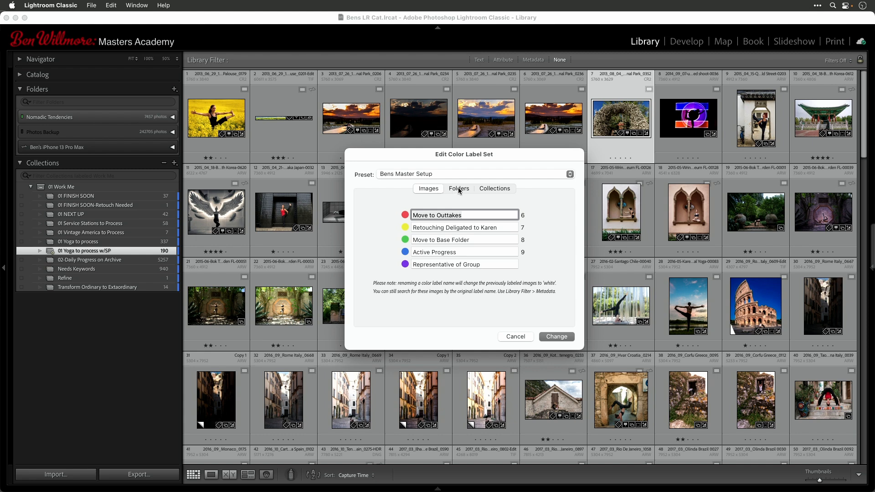
{"action": "left_click", "coordinate": [494, 188]}
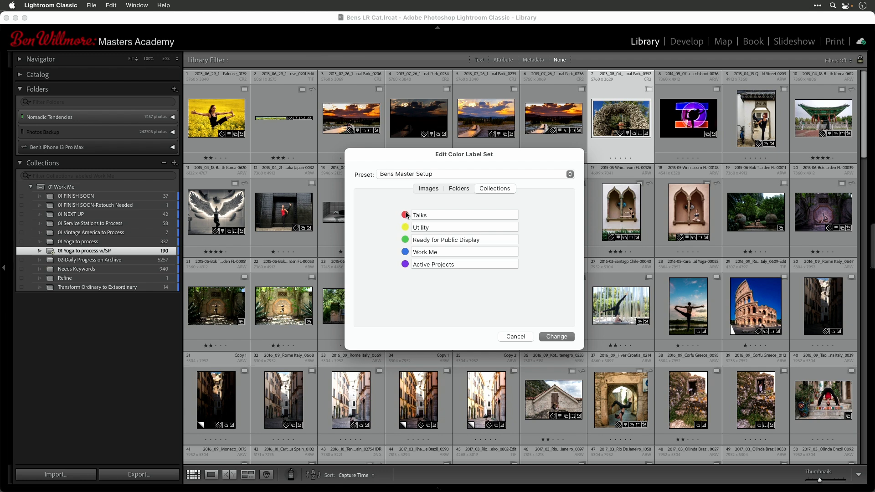
{"action": "mouse_move", "coordinate": [407, 220]}
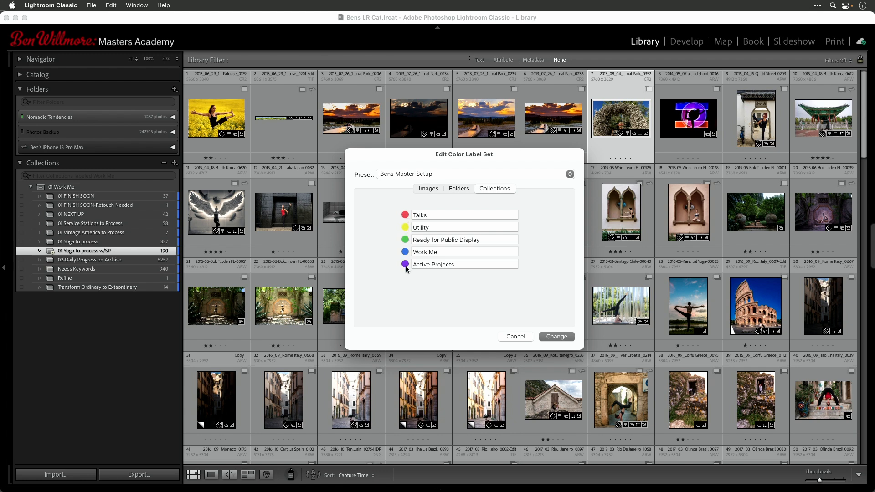
{"action": "mouse_move", "coordinate": [406, 274]}
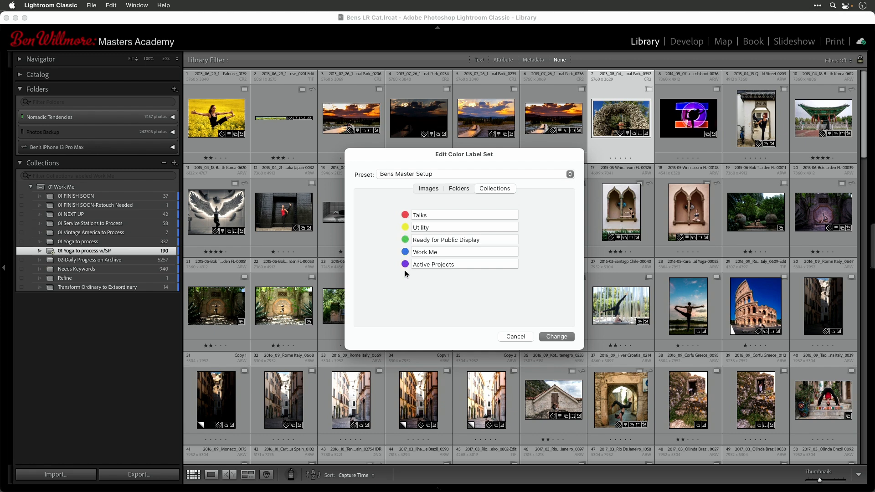
- Rename the red and yellow collection labels to 'Red: Talks' and 'Yellow: Utility'
{"action": "left_click", "coordinate": [465, 215]}
{"action": "type", "text": "Red"}
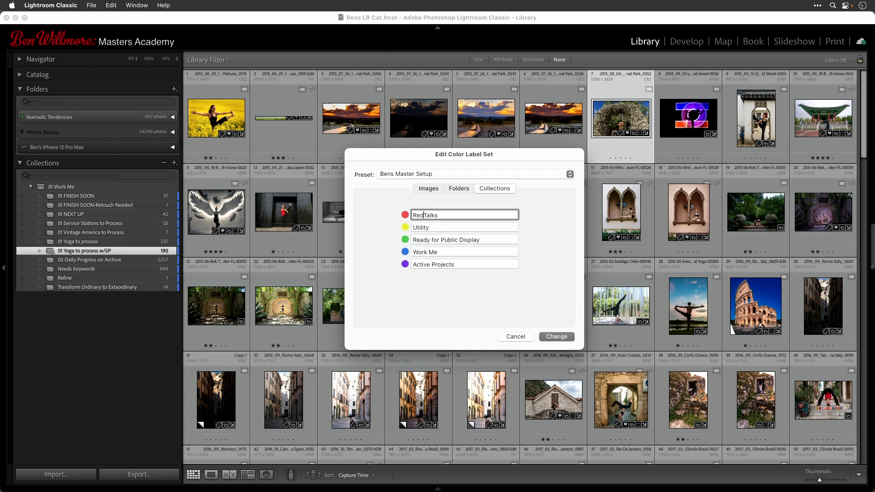
{"action": "type", "text": "-"}
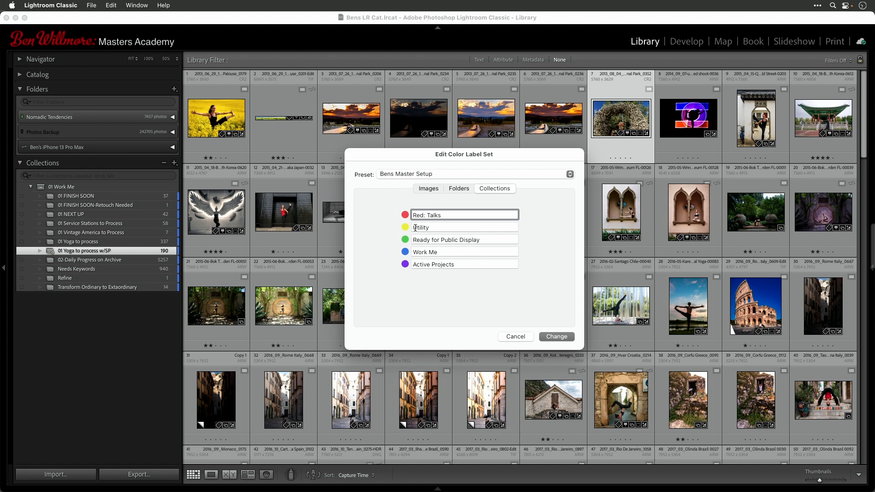
{"action": "left_click", "coordinate": [464, 227]}
{"action": "type", "text": "Yellow: "}
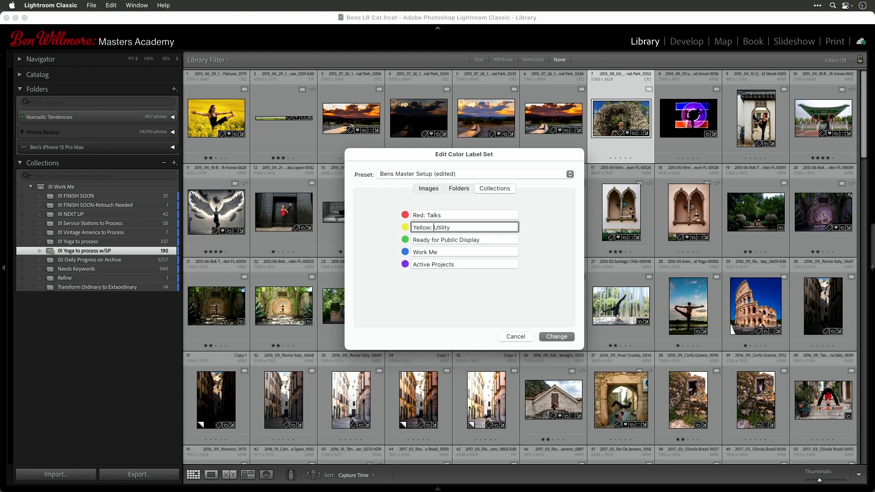
{"action": "left_click", "coordinate": [427, 280]}
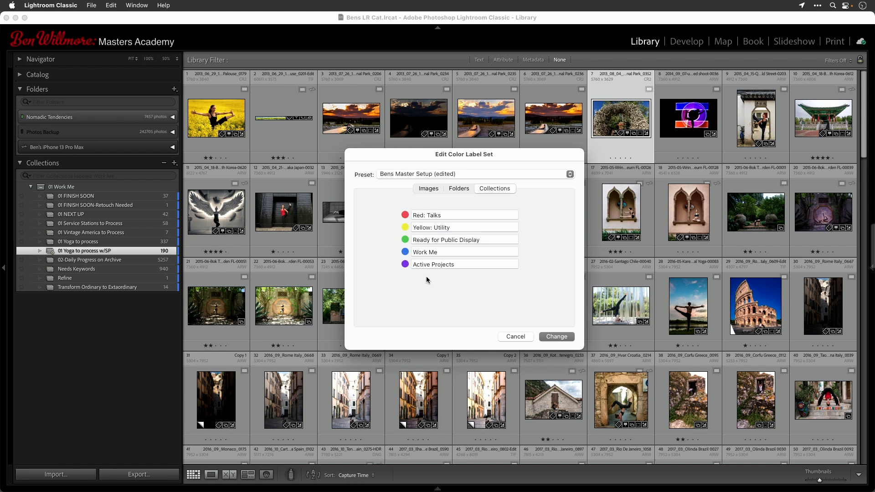
{"action": "mouse_move", "coordinate": [433, 256]}
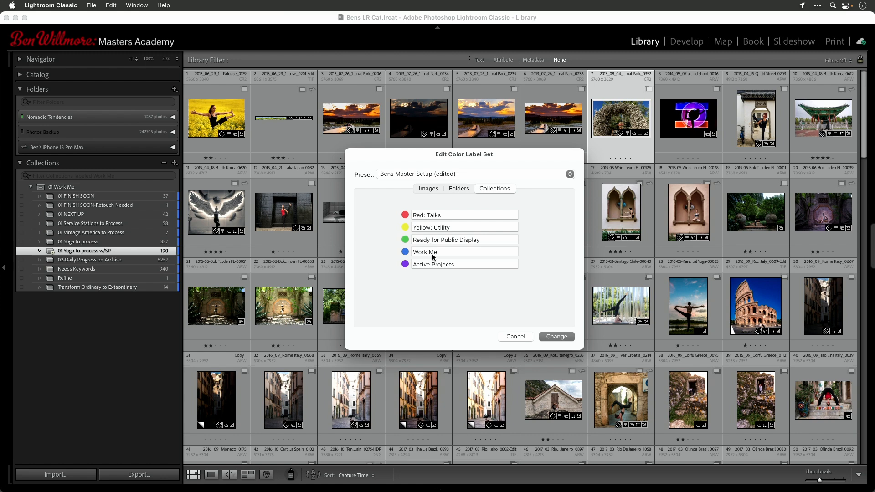
{"action": "mouse_move", "coordinate": [432, 261]}
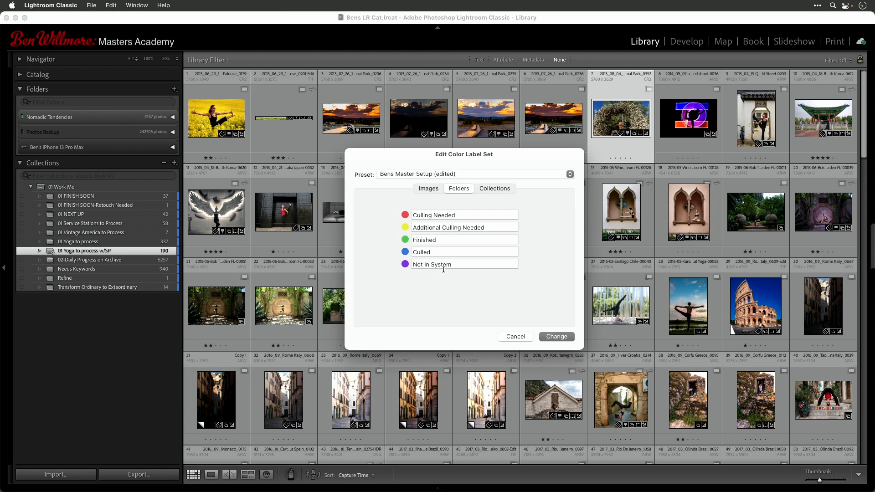
{"action": "mouse_move", "coordinate": [445, 260]}
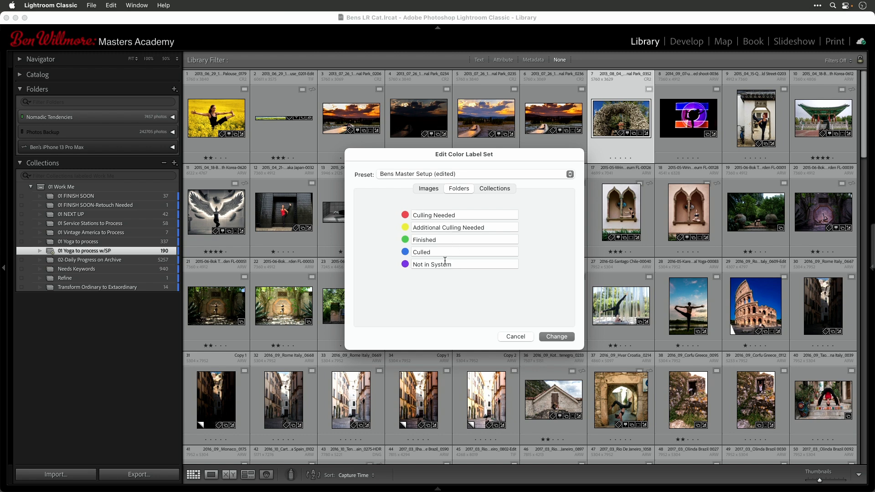
{"action": "mouse_move", "coordinate": [448, 253]}
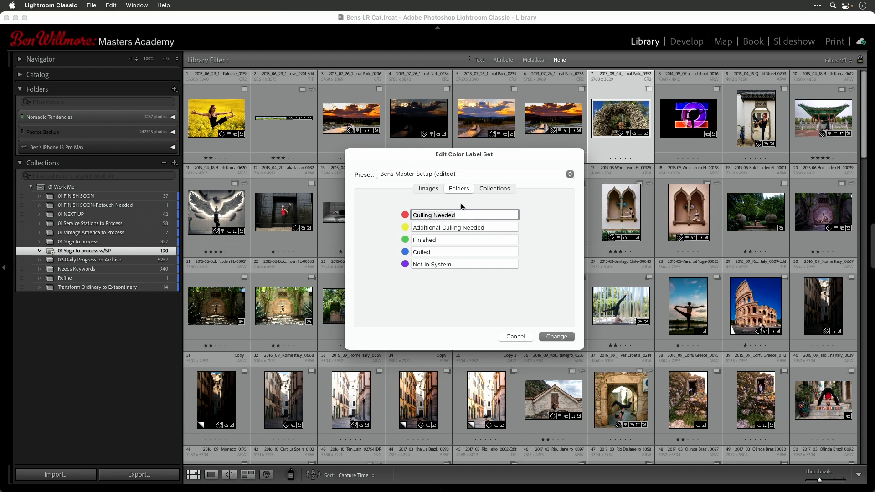
- Review the red, yellow, green, Finished and purple folder label names, leaving them unchanged
{"action": "left_click", "coordinate": [465, 215]}
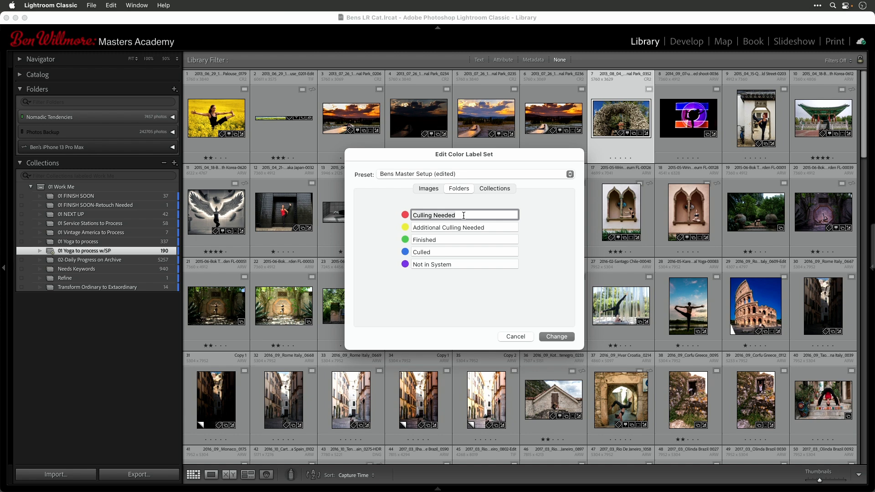
{"action": "mouse_move", "coordinate": [478, 222]}
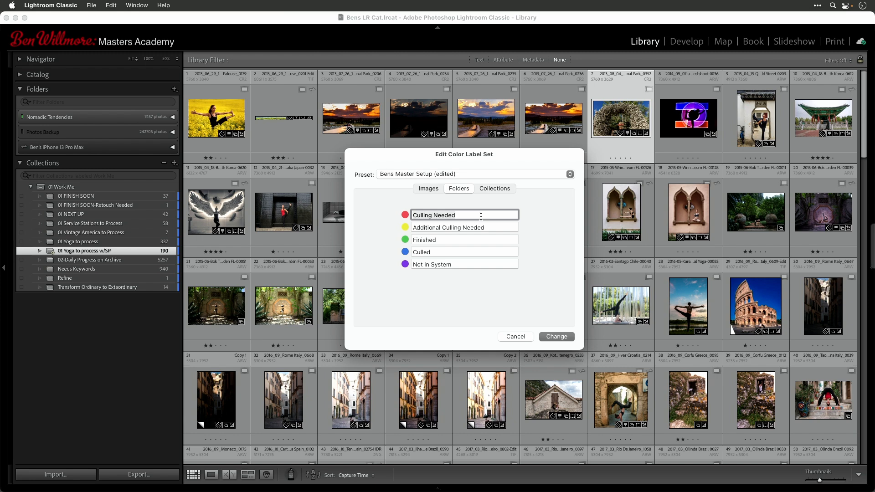
{"action": "mouse_move", "coordinate": [497, 227]}
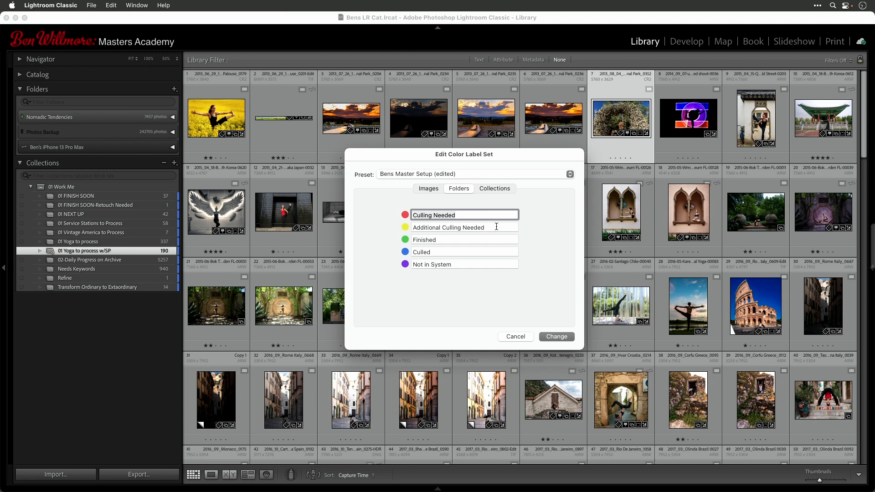
{"action": "left_click", "coordinate": [464, 228]}
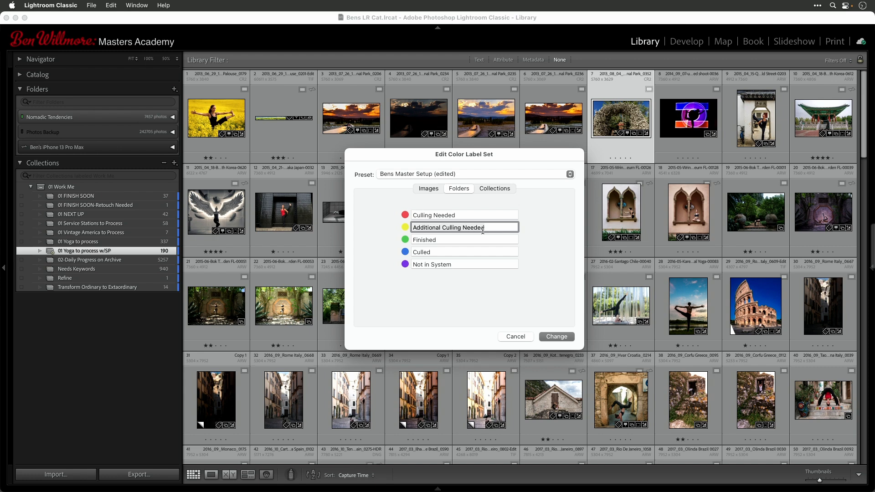
{"action": "left_click", "coordinate": [446, 239]}
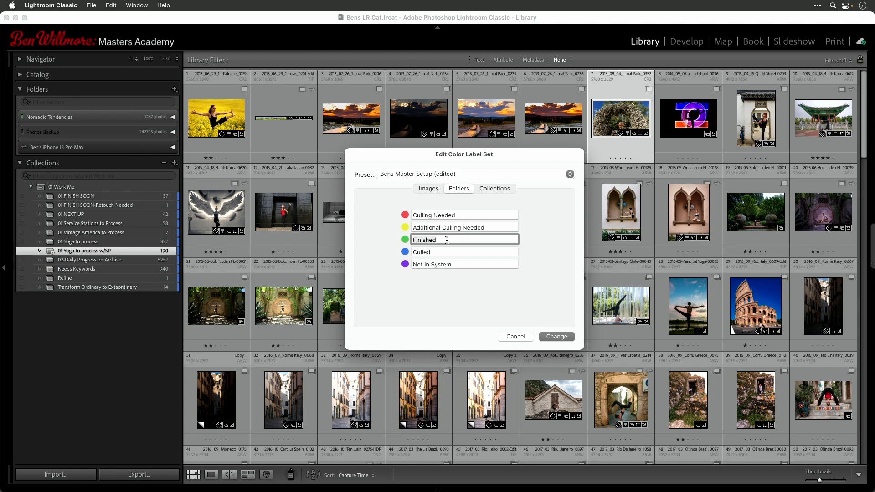
{"action": "left_click", "coordinate": [465, 252]}
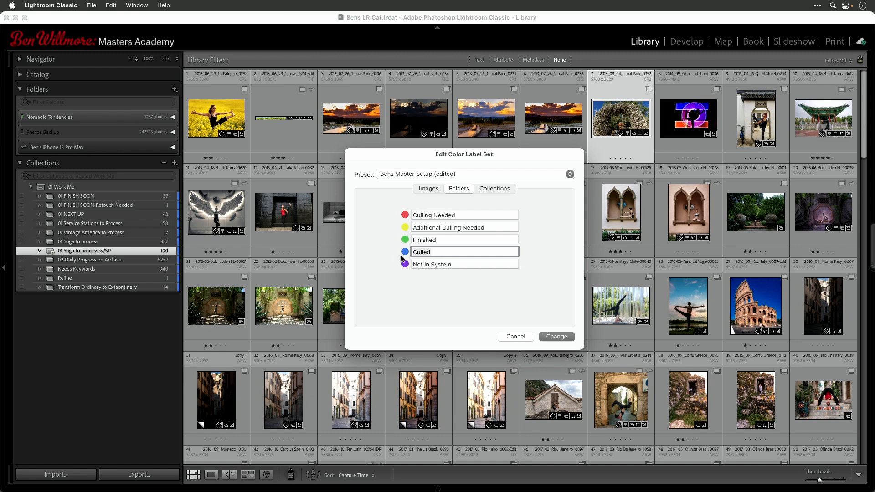
{"action": "left_click", "coordinate": [464, 239]}
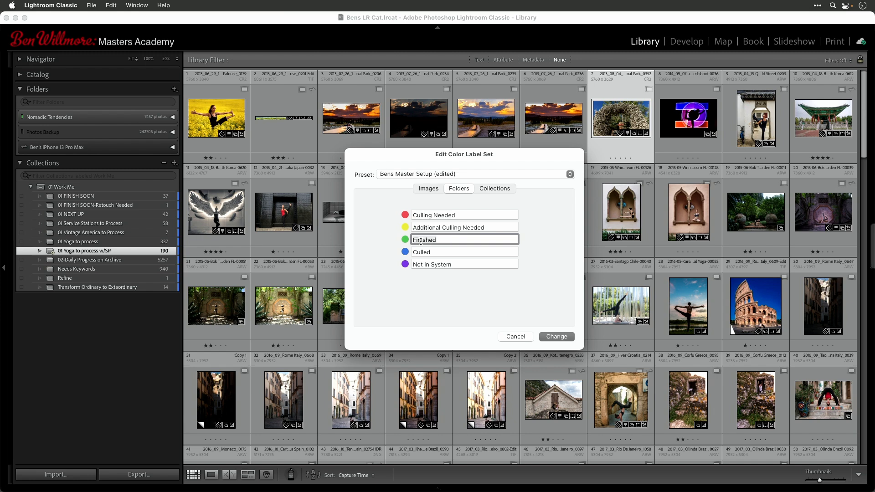
{"action": "mouse_move", "coordinate": [455, 240]}
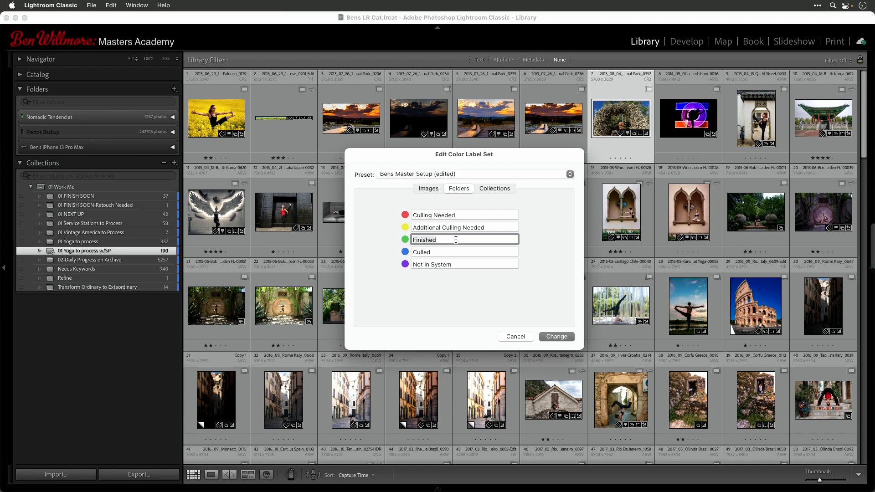
{"action": "left_click", "coordinate": [465, 264]}
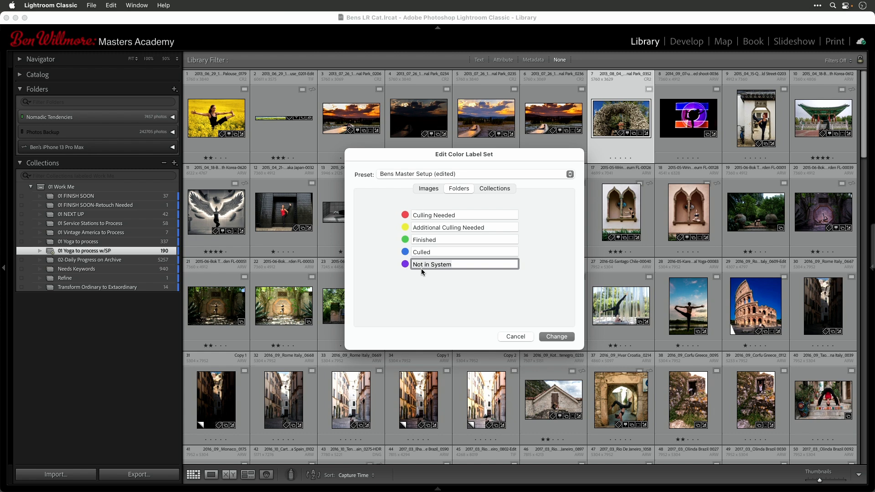
{"action": "mouse_move", "coordinate": [437, 248]}
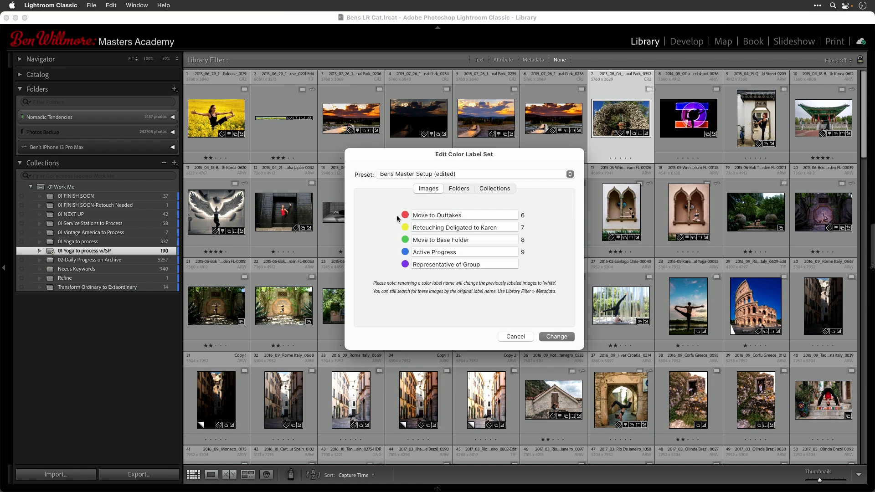
{"action": "mouse_move", "coordinate": [428, 282]}
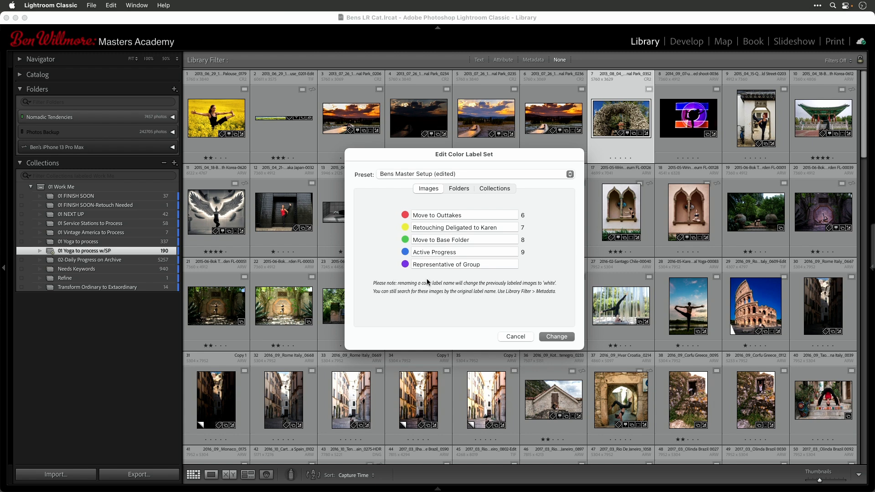
{"action": "mouse_move", "coordinate": [493, 206]}
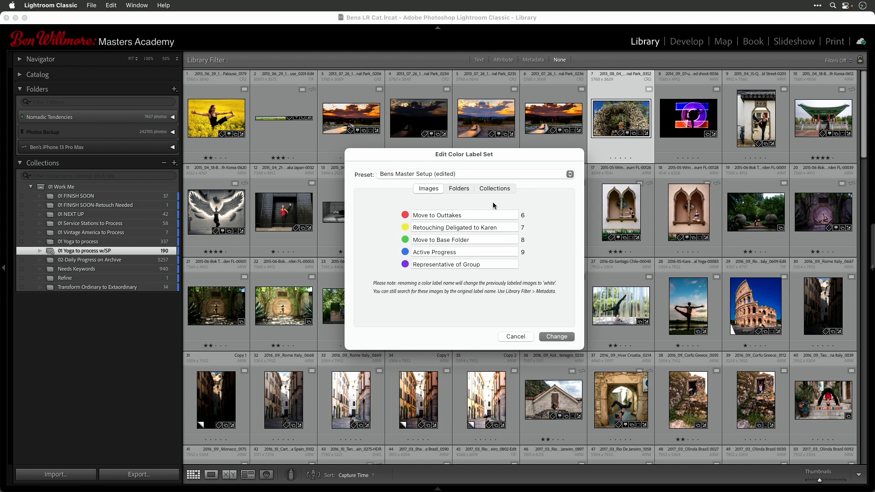
{"action": "left_click", "coordinate": [465, 215]}
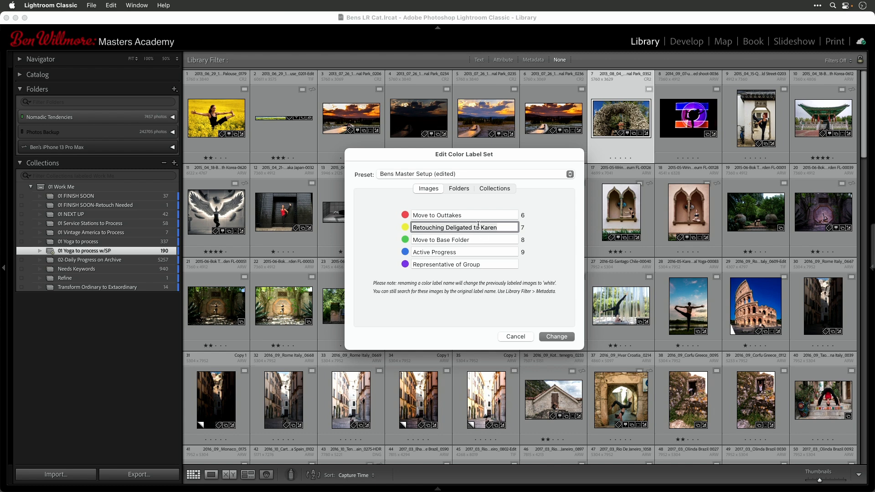
{"action": "left_click", "coordinate": [478, 252]}
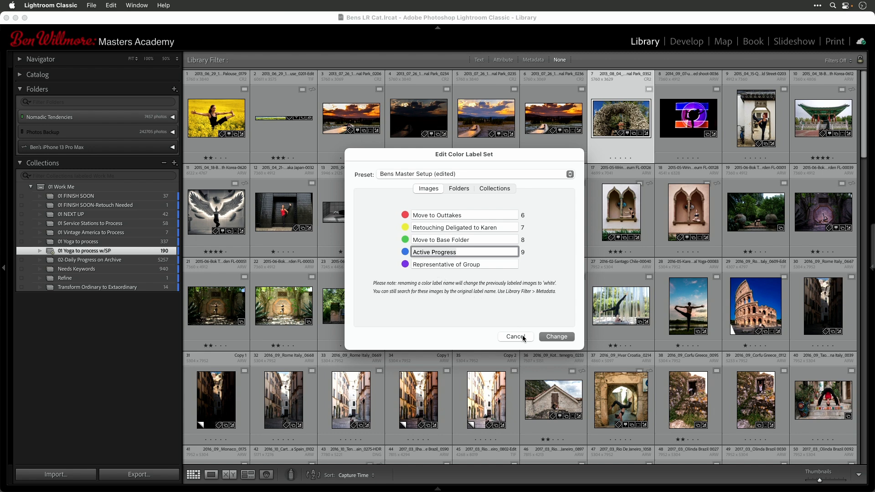
{"action": "left_click", "coordinate": [465, 264]}
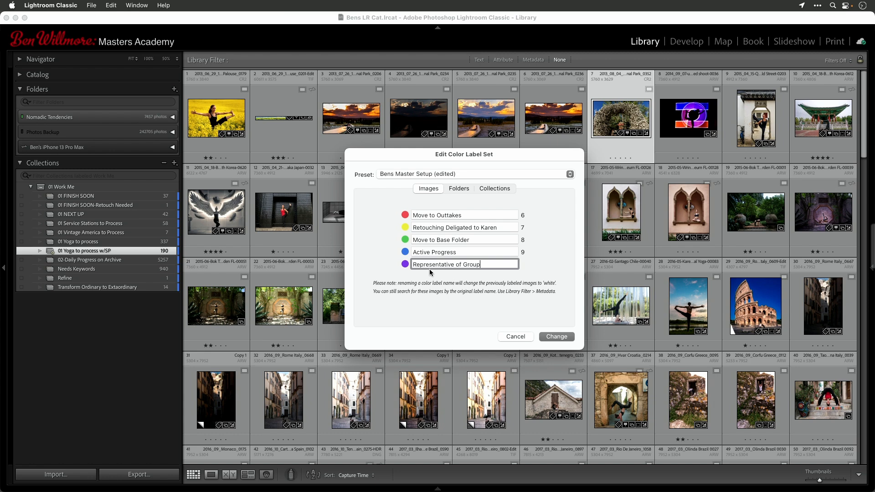
{"action": "mouse_move", "coordinate": [524, 277]}
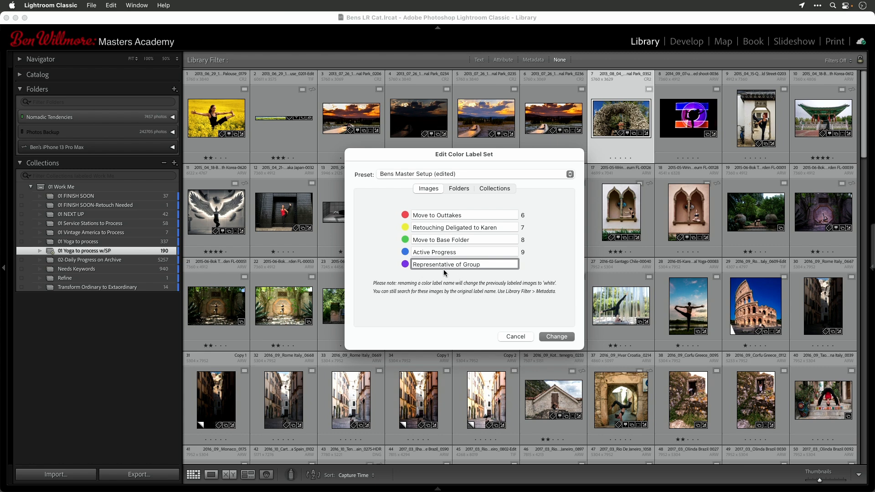
{"action": "mouse_move", "coordinate": [467, 271]}
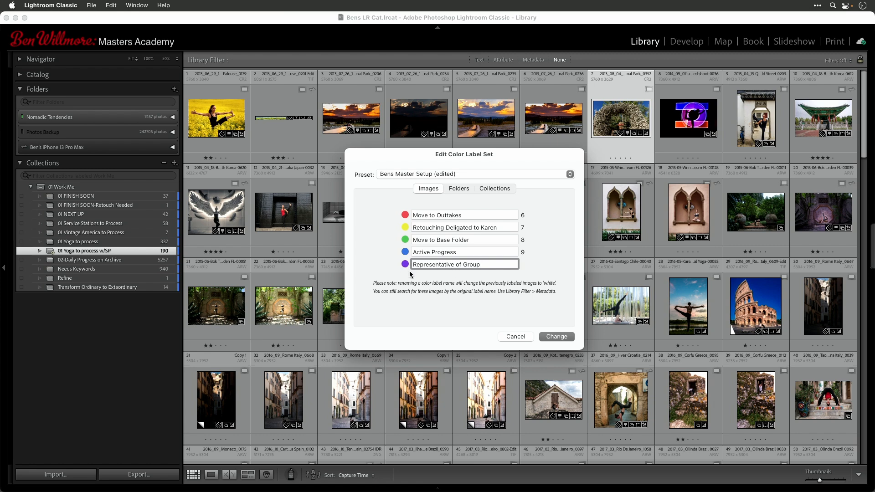
{"action": "mouse_move", "coordinate": [450, 273]}
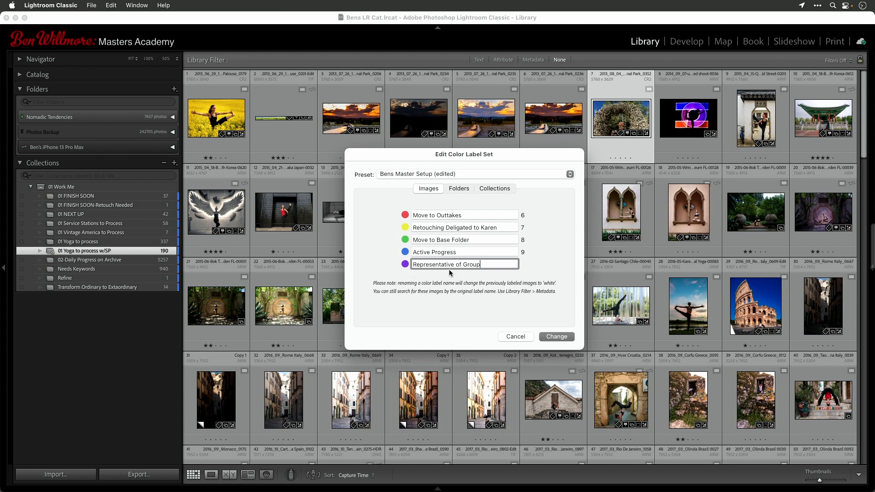
{"action": "left_click", "coordinate": [495, 189]}
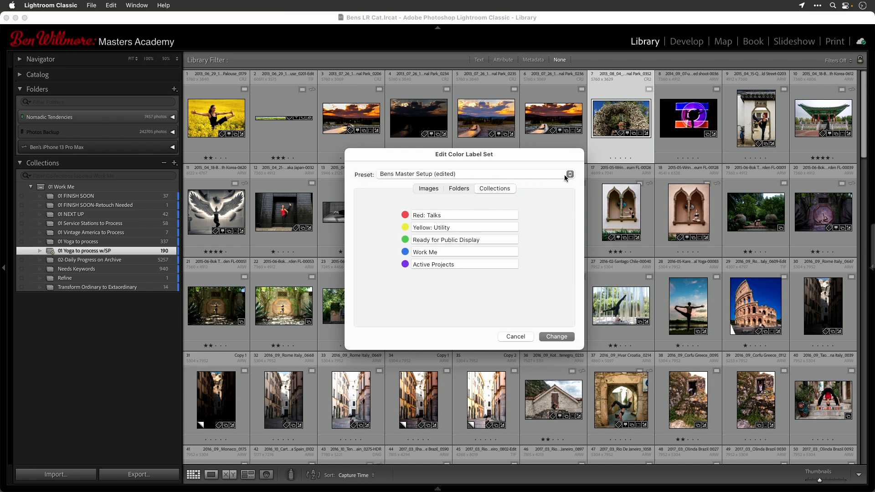
- Open the label set Preset list offering Bens Master Setup, Colors and save options
{"action": "left_click", "coordinate": [569, 174]}
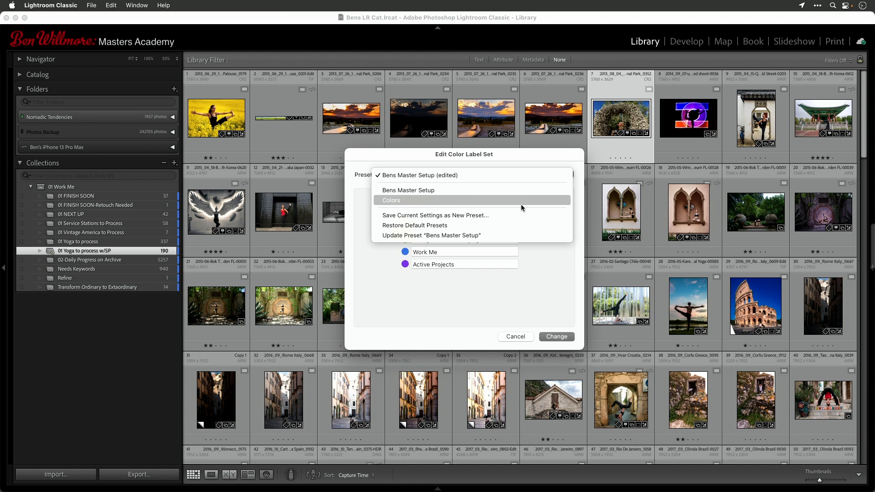
{"action": "mouse_move", "coordinate": [515, 216]}
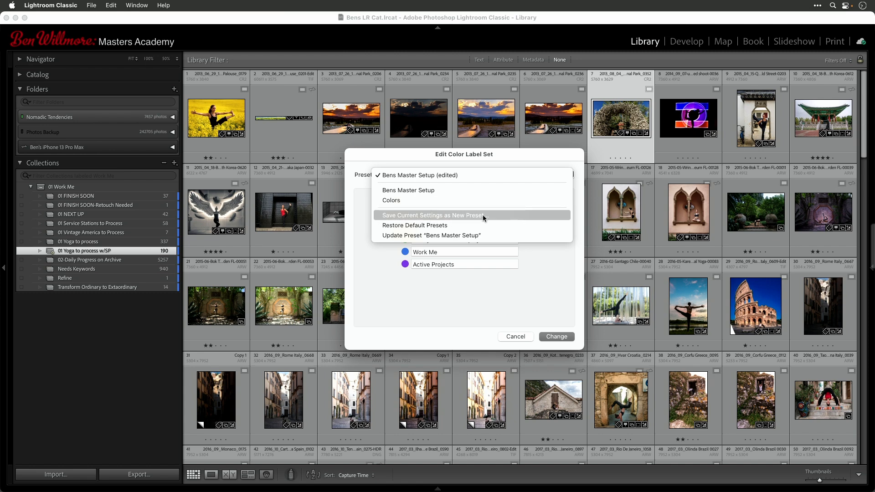
{"action": "mouse_move", "coordinate": [474, 216]}
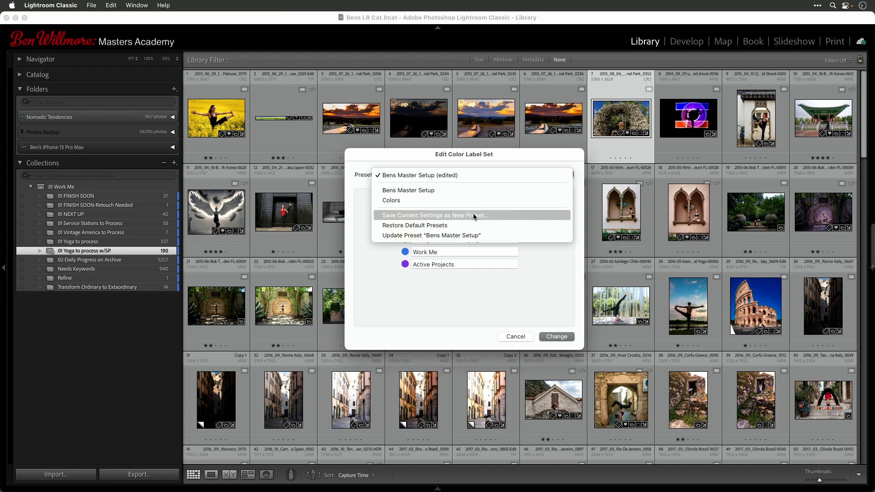
{"action": "mouse_move", "coordinate": [439, 200]}
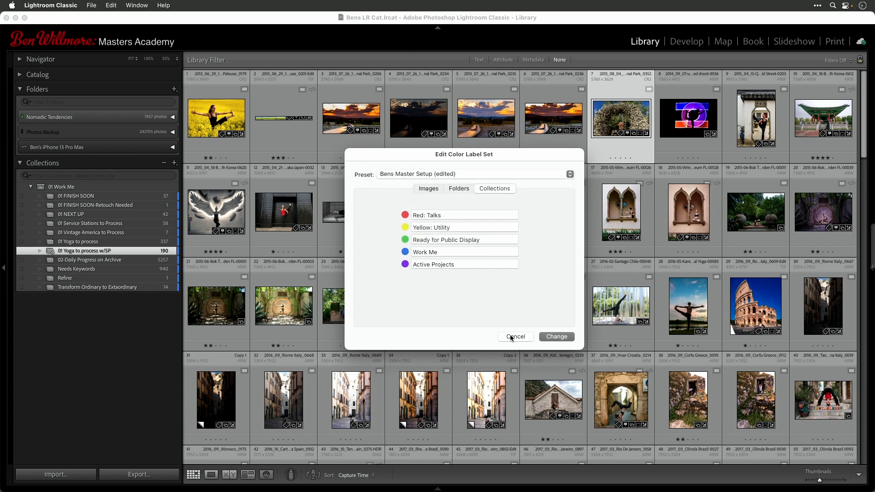
{"action": "mouse_move", "coordinate": [486, 312]}
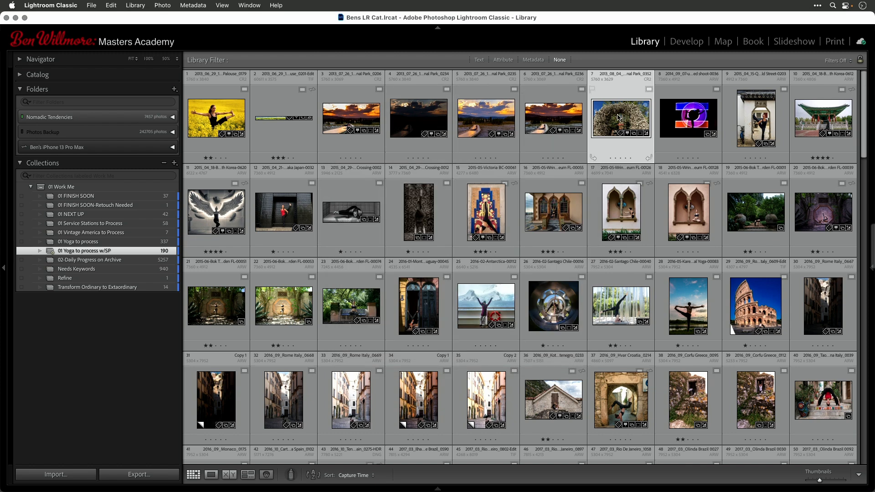
- Give the seventh grid photo the Move to Outtakes label from its context menu
{"action": "right_click", "coordinate": [619, 118]}
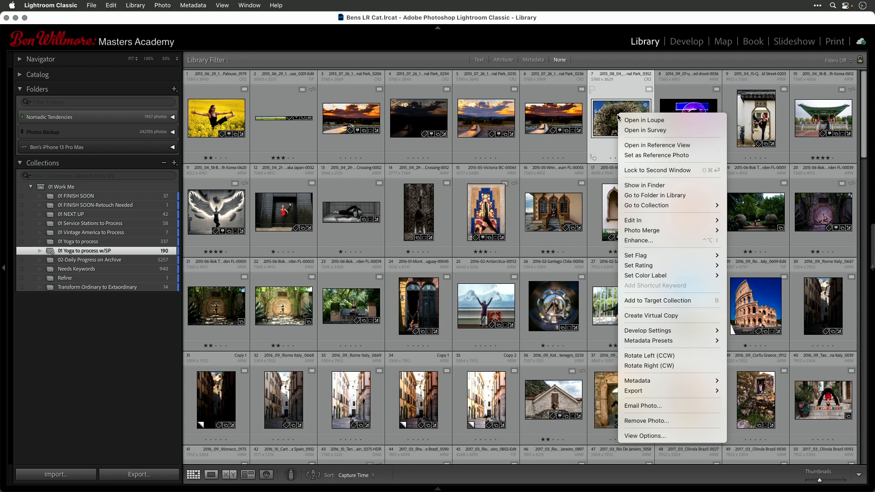
{"action": "mouse_move", "coordinate": [671, 276]}
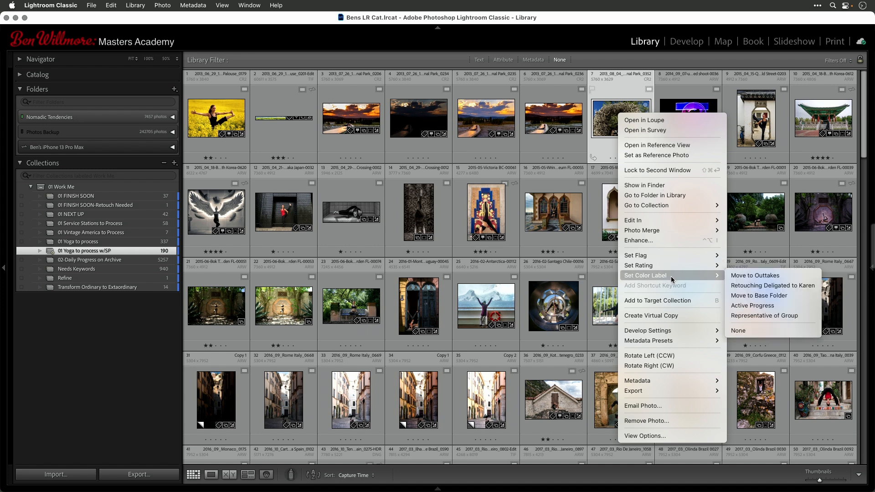
{"action": "mouse_move", "coordinate": [759, 296]}
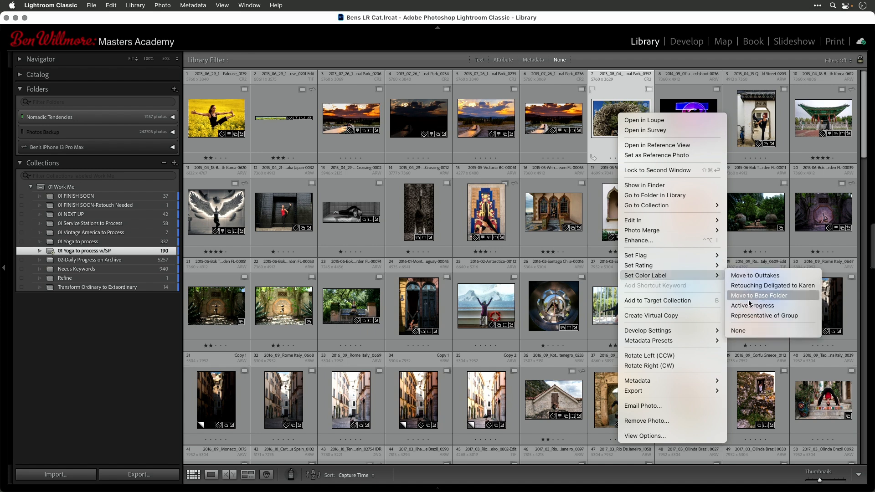
{"action": "mouse_move", "coordinate": [755, 276]}
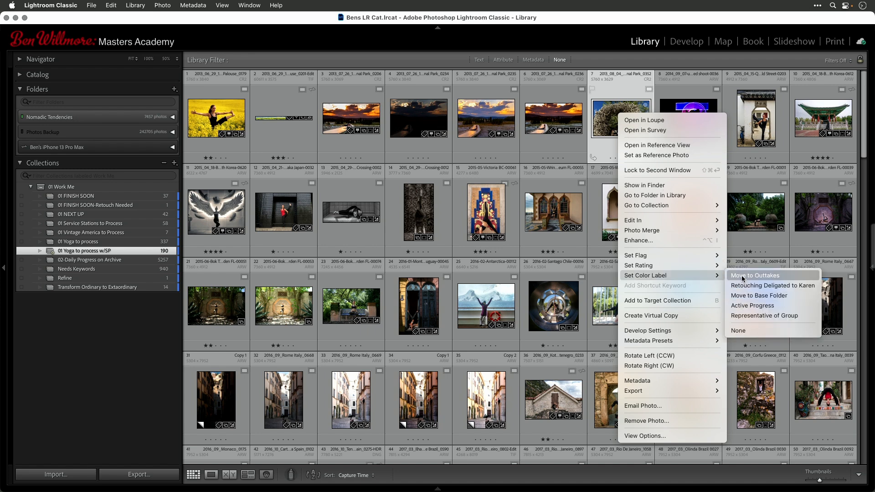
{"action": "left_click", "coordinate": [755, 275]}
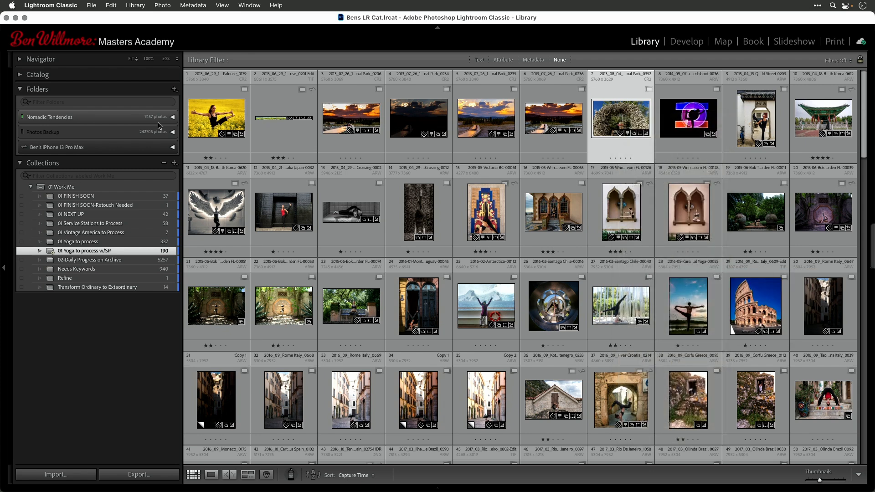
{"action": "mouse_move", "coordinate": [138, 115]}
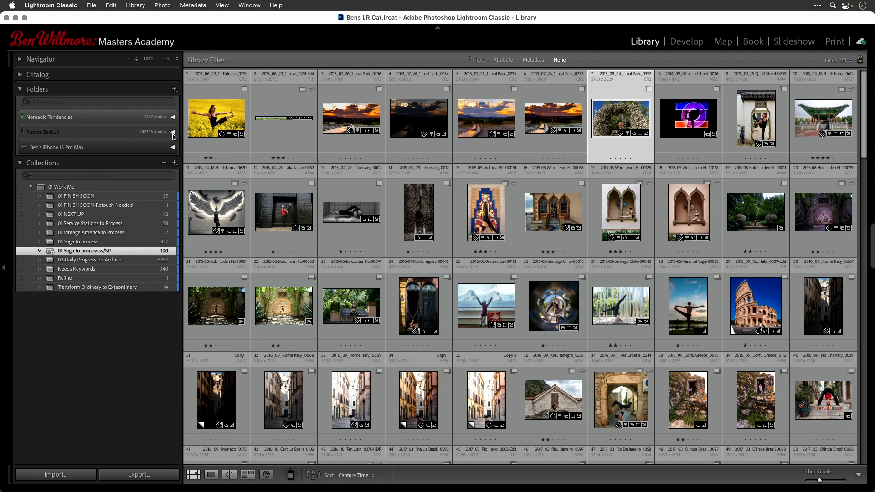
- Expand the Photos Backup folder tree and bring up a 2015 trip folder's context menu
{"action": "left_click", "coordinate": [173, 131]}
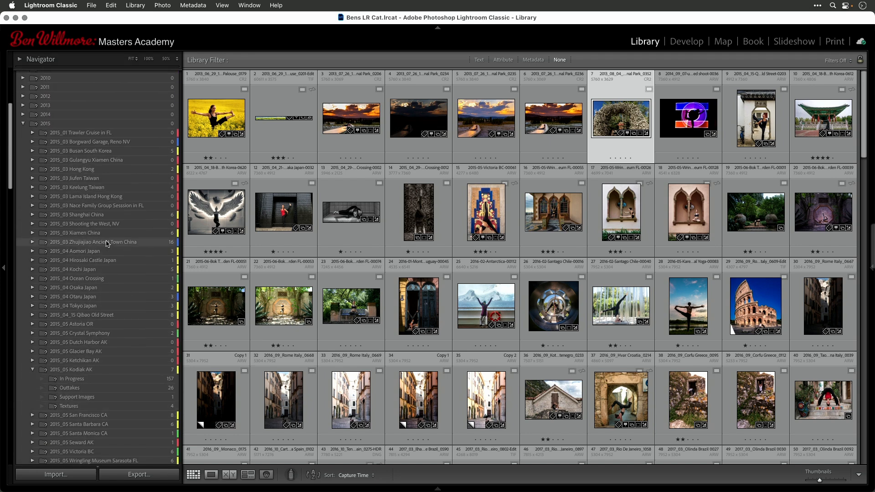
{"action": "right_click", "coordinate": [104, 242]}
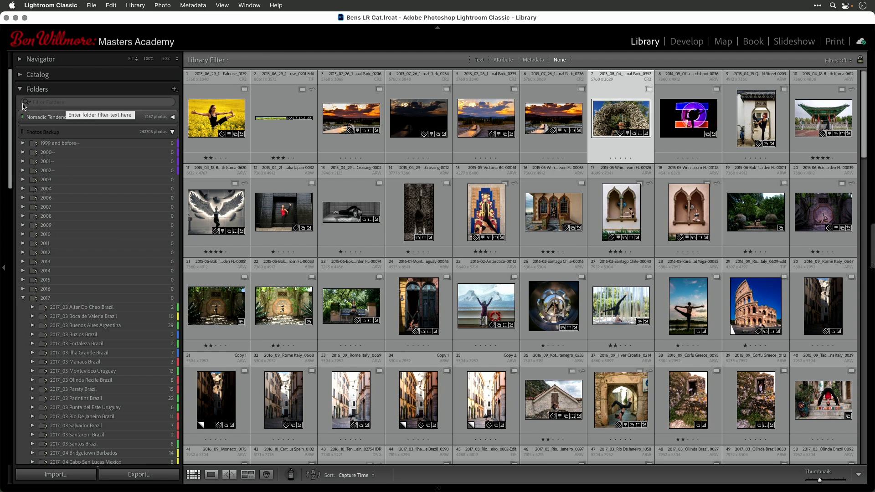
- Filter the folder list by the Culling Needed color label, showing the red-labeled 2003–2006 trip folders
{"action": "left_click", "coordinate": [27, 102]}
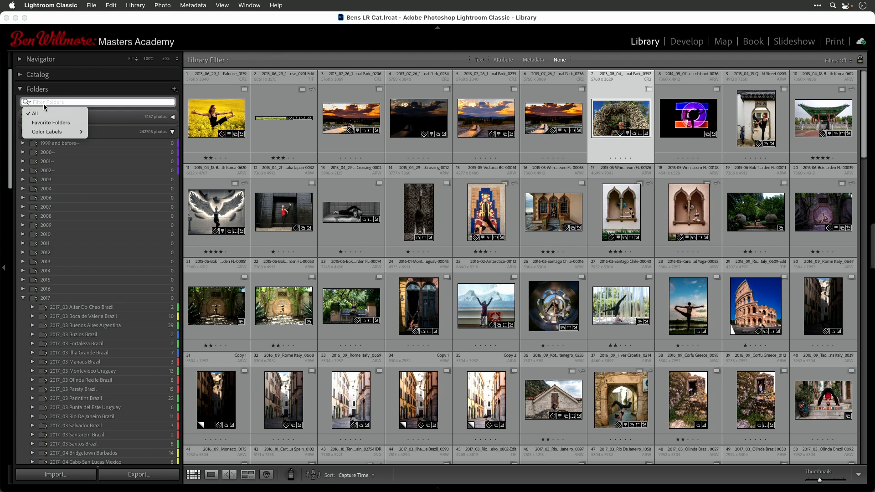
{"action": "left_click", "coordinate": [47, 132]}
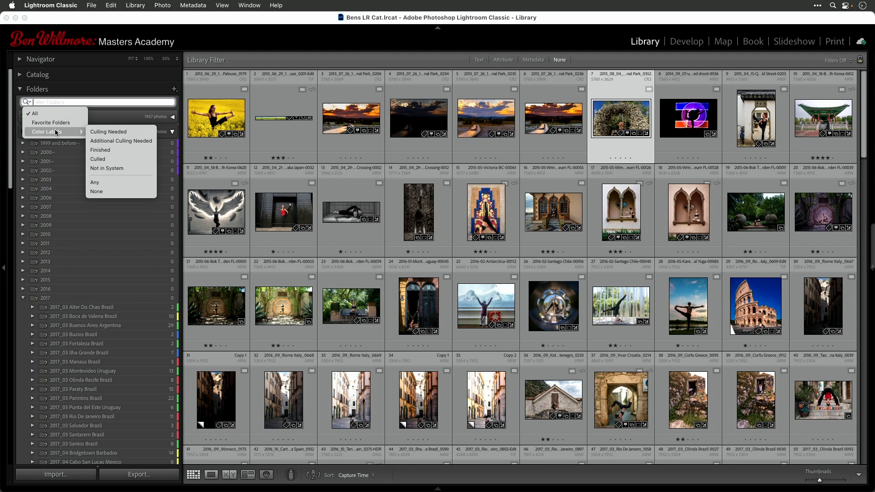
{"action": "mouse_move", "coordinate": [111, 133]}
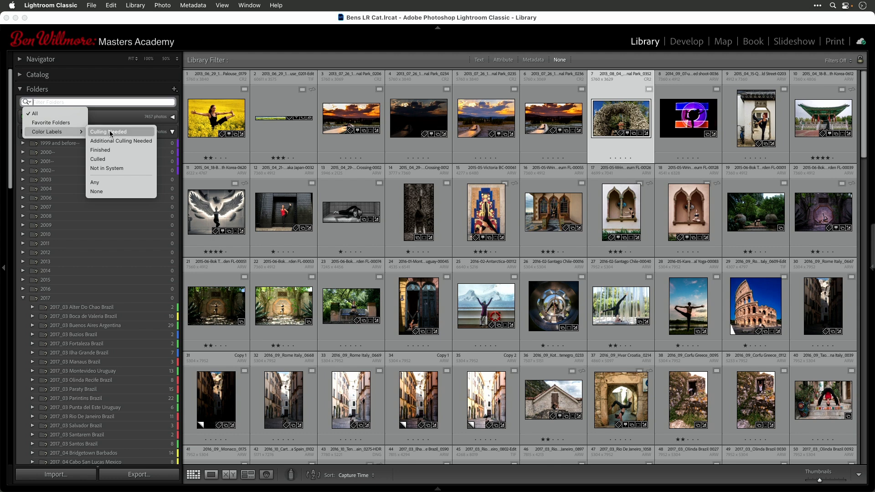
{"action": "mouse_move", "coordinate": [117, 160]}
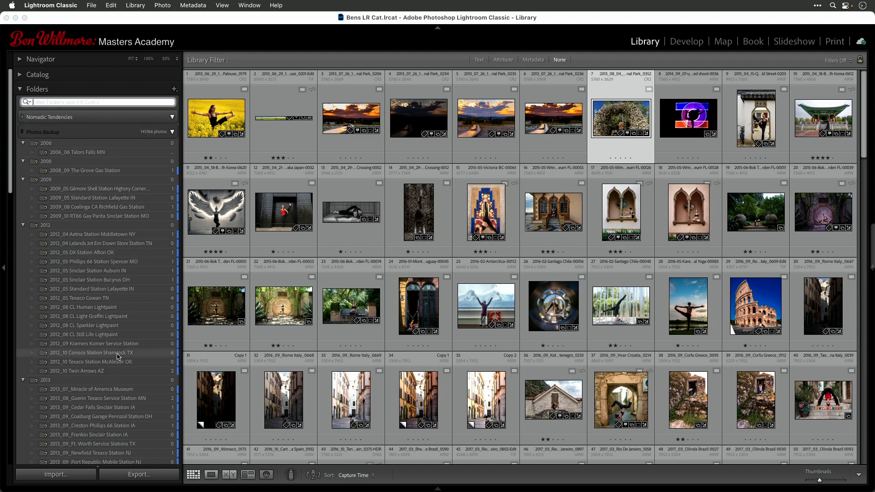
{"action": "scroll", "scroll_direction": "down", "scroll_amount": 3}
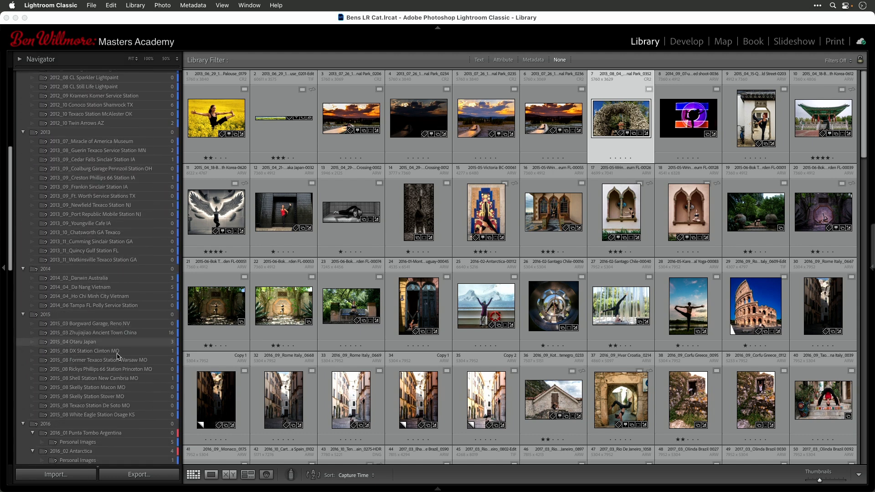
{"action": "scroll", "scroll_direction": "down", "scroll_amount": 3}
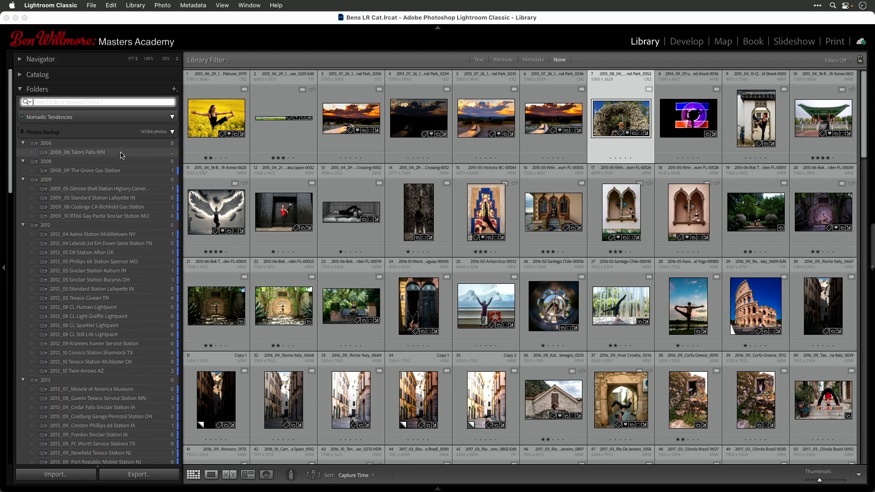
{"action": "left_click", "coordinate": [27, 102]}
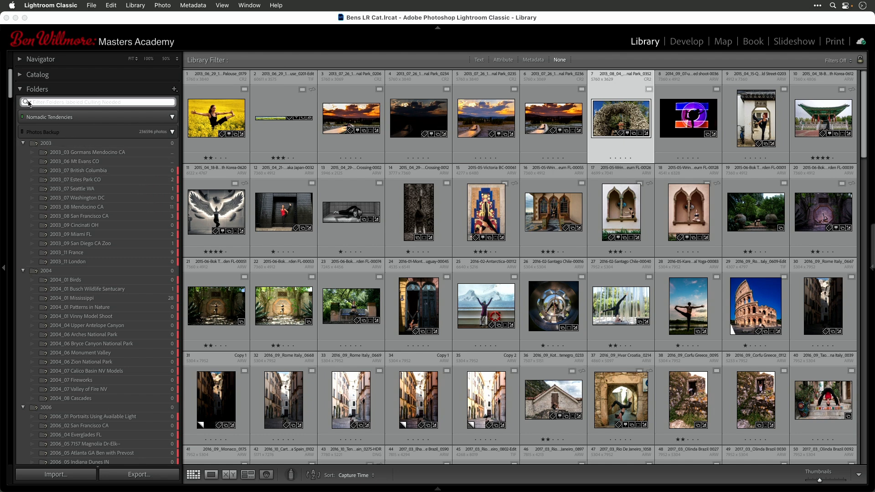
- Filter folders by Additional Culling Needed, then switch to the purple Not in System label
{"action": "left_click", "coordinate": [25, 102]}
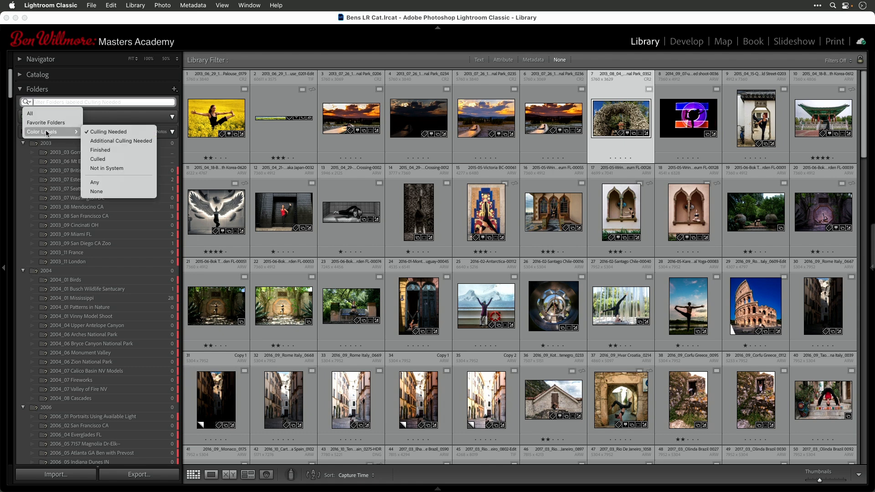
{"action": "left_click", "coordinate": [121, 141]}
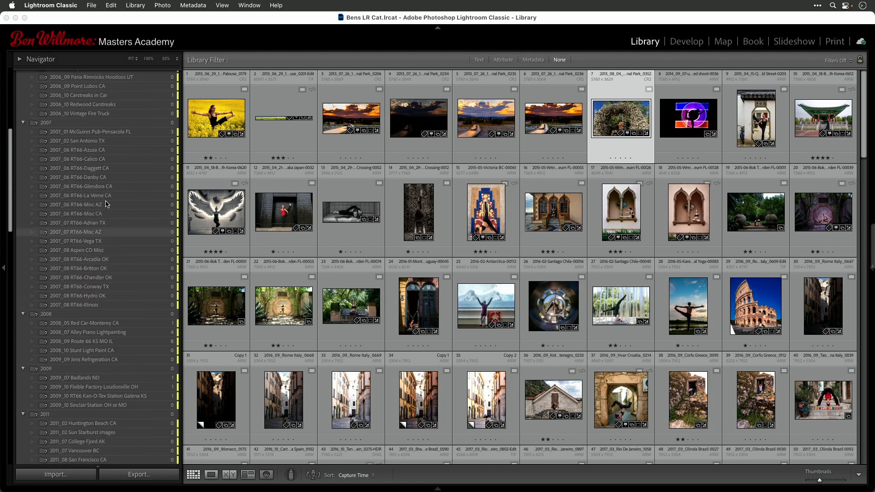
{"action": "mouse_move", "coordinate": [128, 250]}
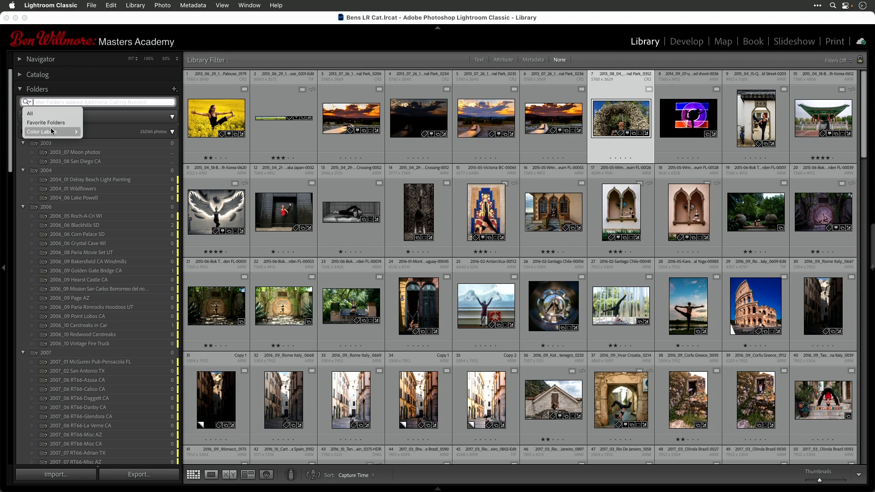
{"action": "left_click", "coordinate": [42, 131]}
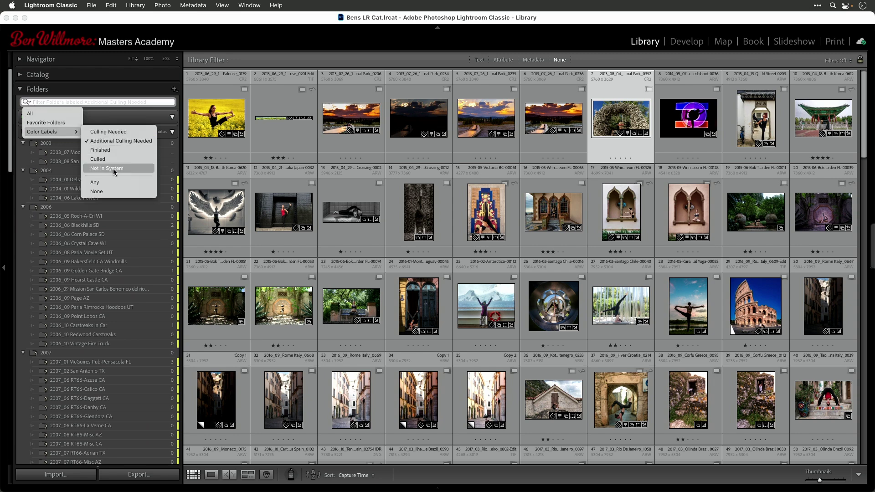
{"action": "left_click", "coordinate": [107, 168]}
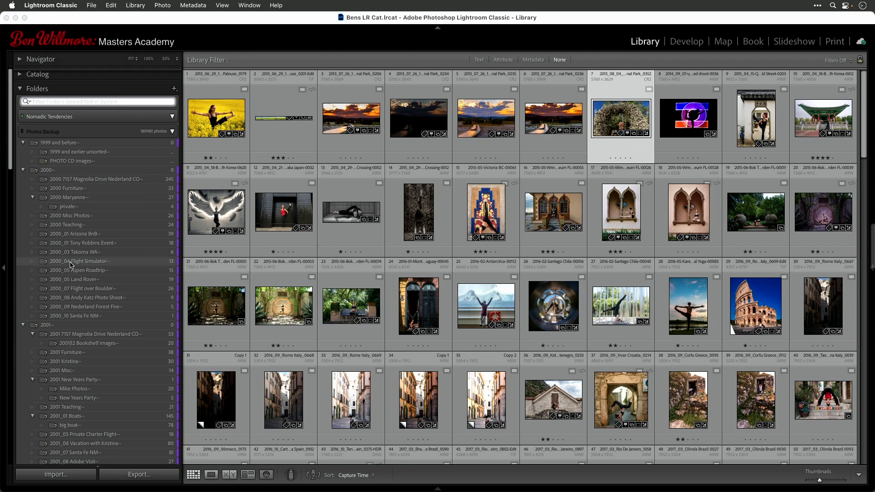
{"action": "scroll", "scroll_direction": "down", "scroll_amount": 3}
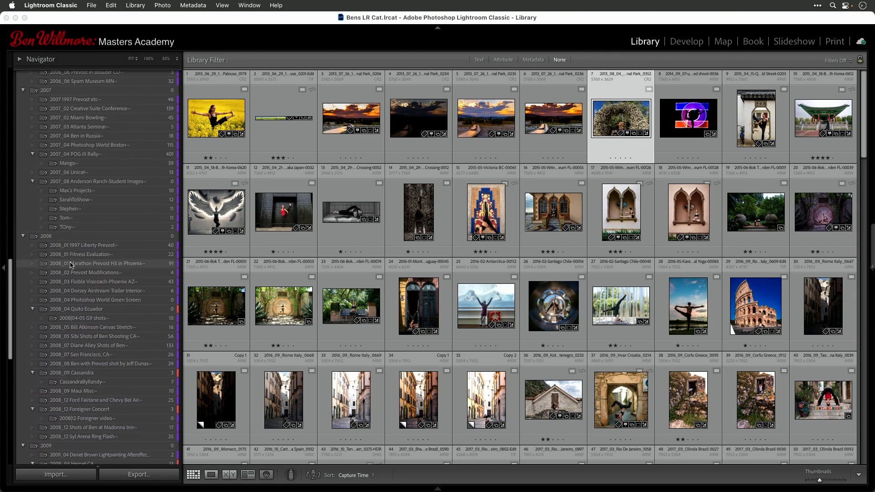
{"action": "scroll", "scroll_direction": "down", "scroll_amount": 3}
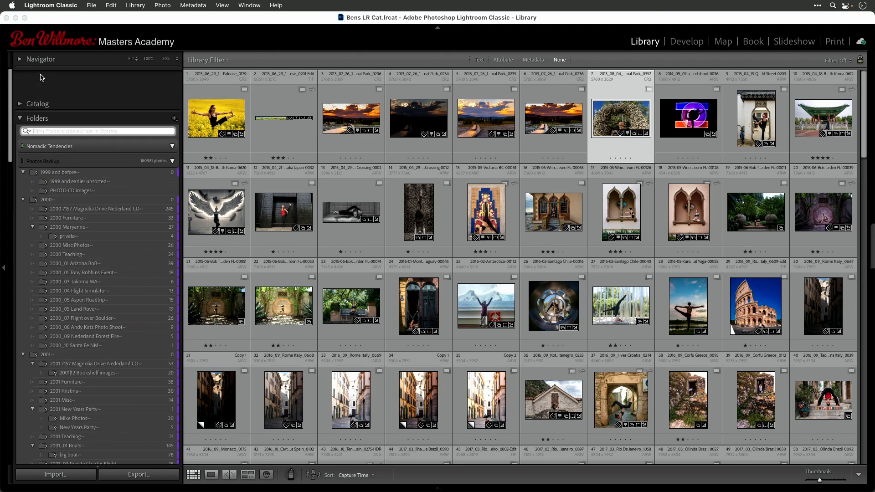
- Clear the Folders panel label filter to show the collapsed top-level folders again
{"action": "left_click", "coordinate": [27, 101]}
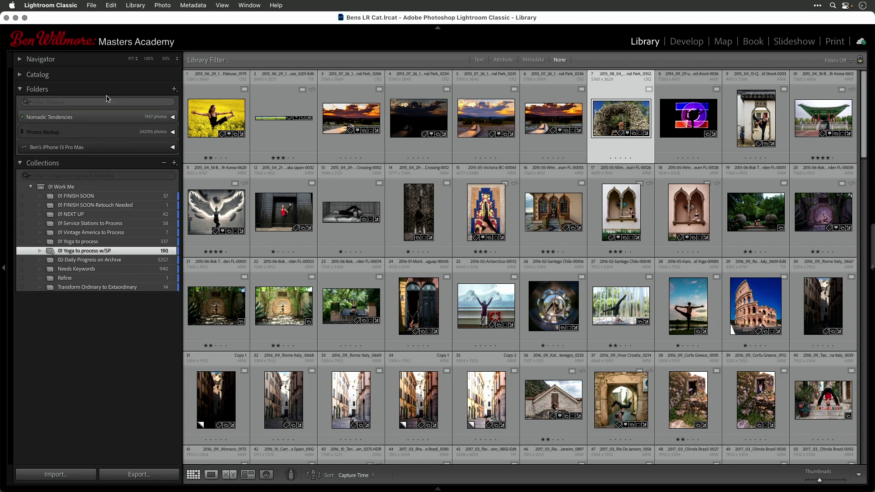
{"action": "mouse_move", "coordinate": [30, 101]}
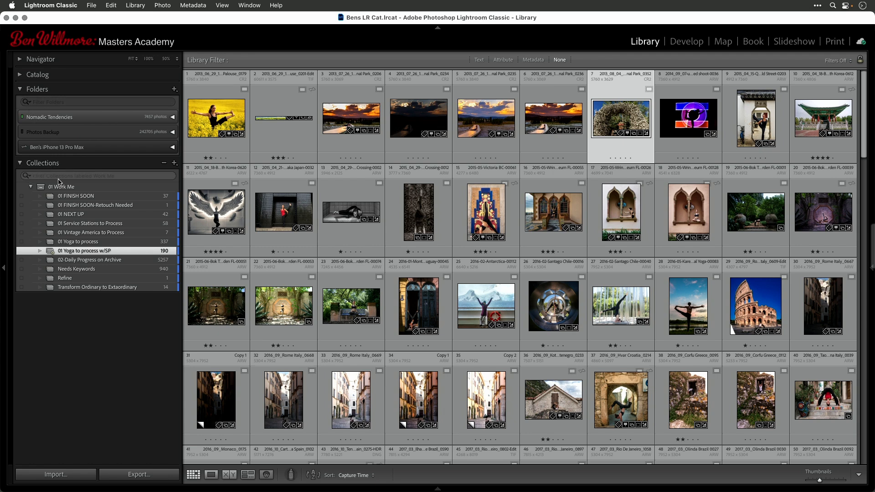
{"action": "mouse_move", "coordinate": [433, 193]}
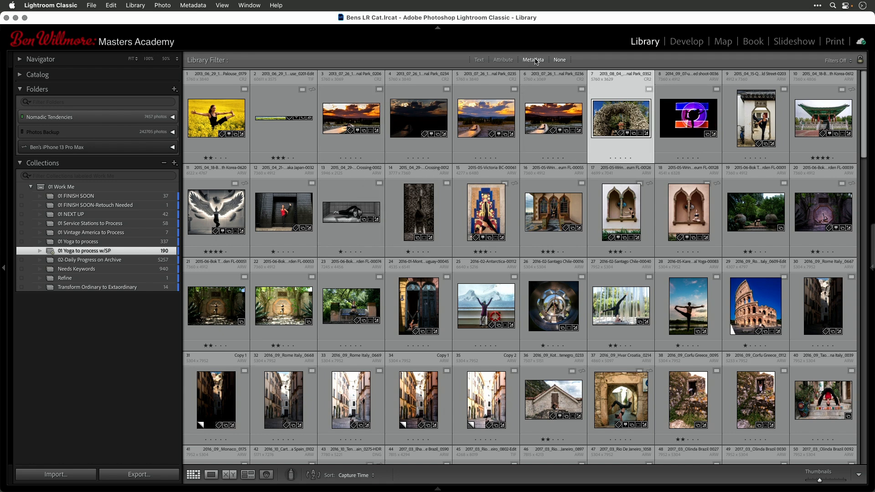
{"action": "mouse_move", "coordinate": [533, 60]}
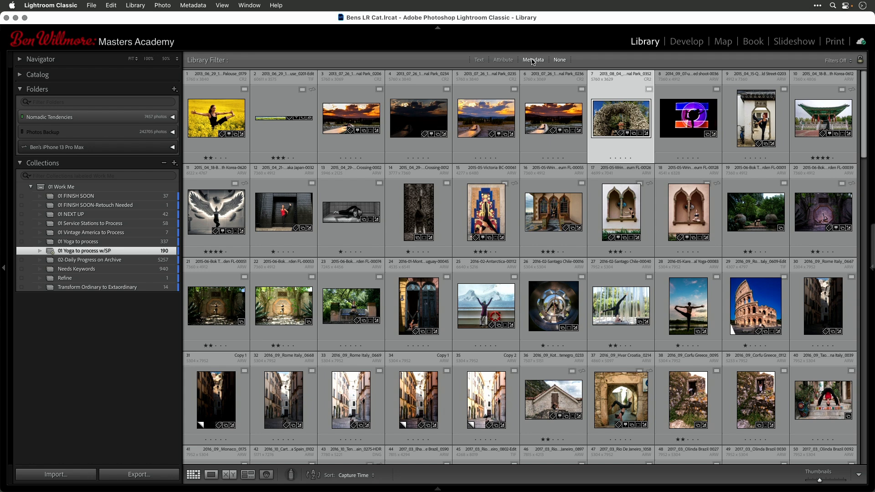
- Open the Metadata filter for the yoga collection, with the Label column listing Evaluate and No Label
{"action": "left_click", "coordinate": [533, 60]}
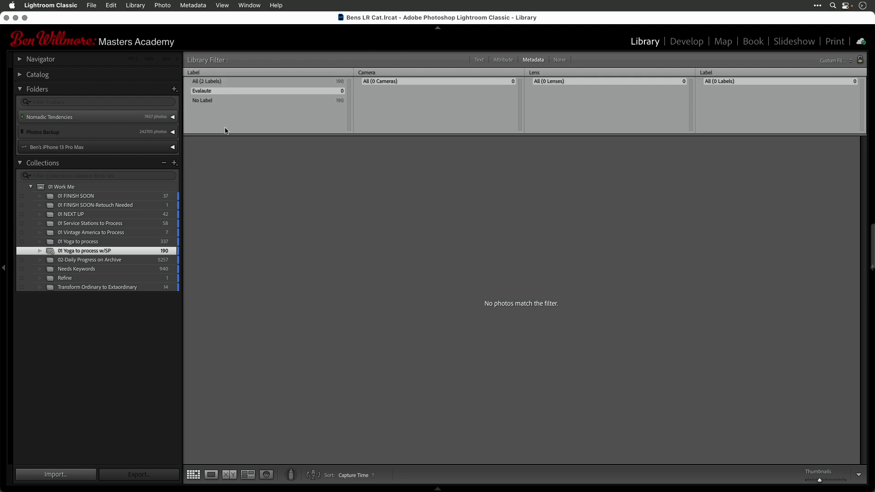
{"action": "mouse_move", "coordinate": [244, 144]}
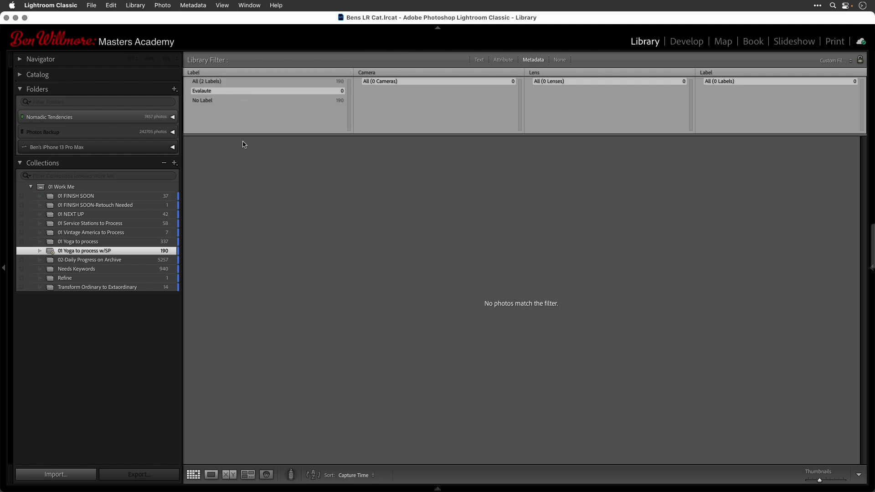
{"action": "mouse_move", "coordinate": [242, 199]}
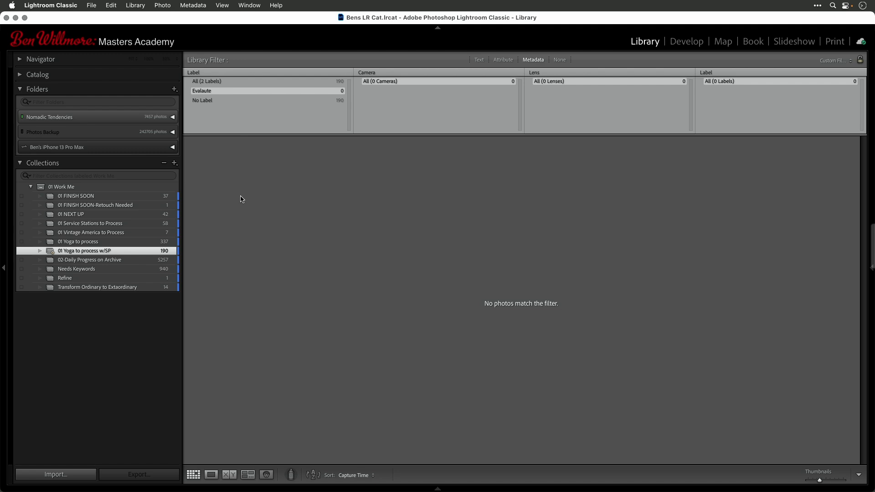
{"action": "mouse_move", "coordinate": [187, 255]}
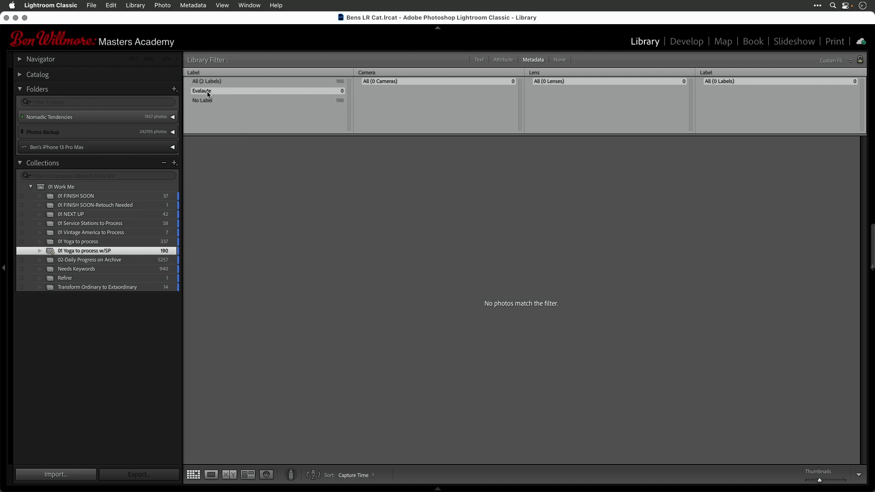
{"action": "mouse_move", "coordinate": [276, 103]}
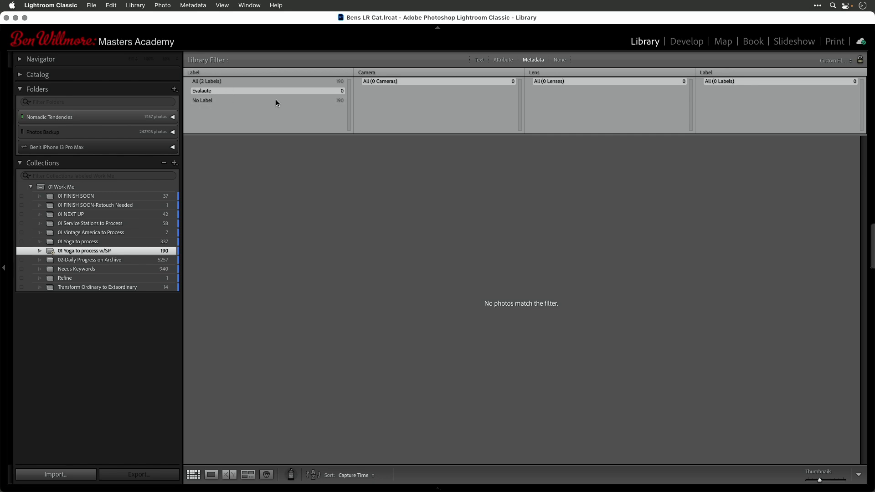